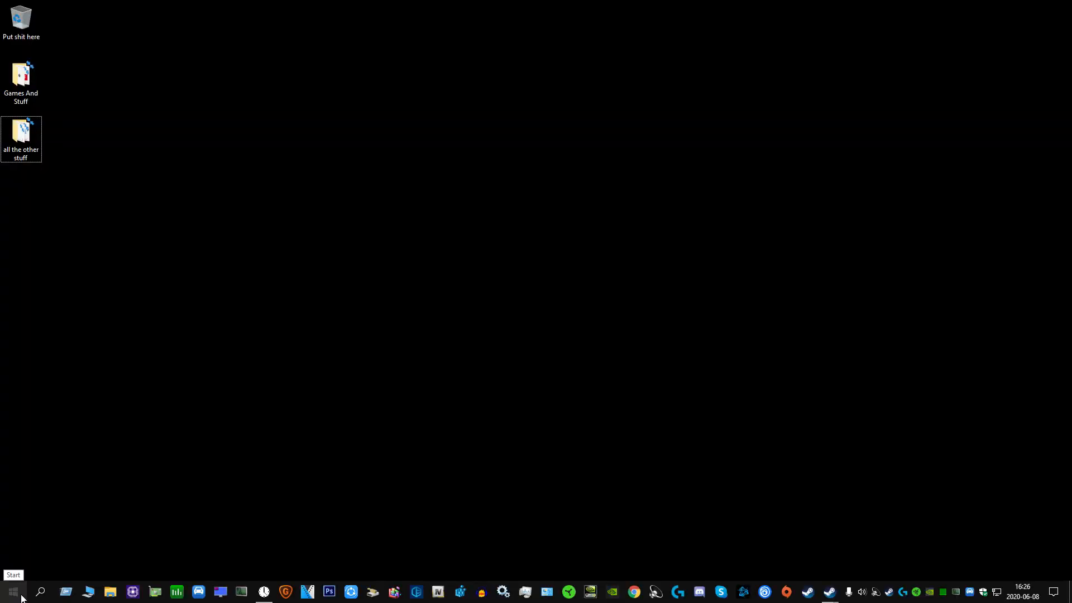
- From the Start menu, open the Run dialog and enter 'temp' as the location
left_click(12, 591)
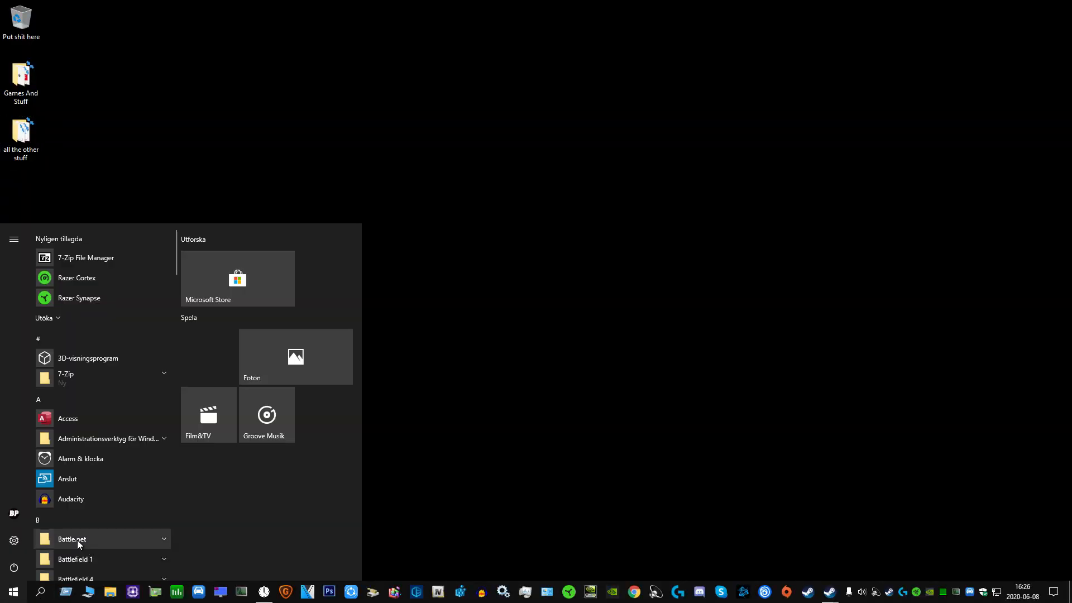
type("ru")
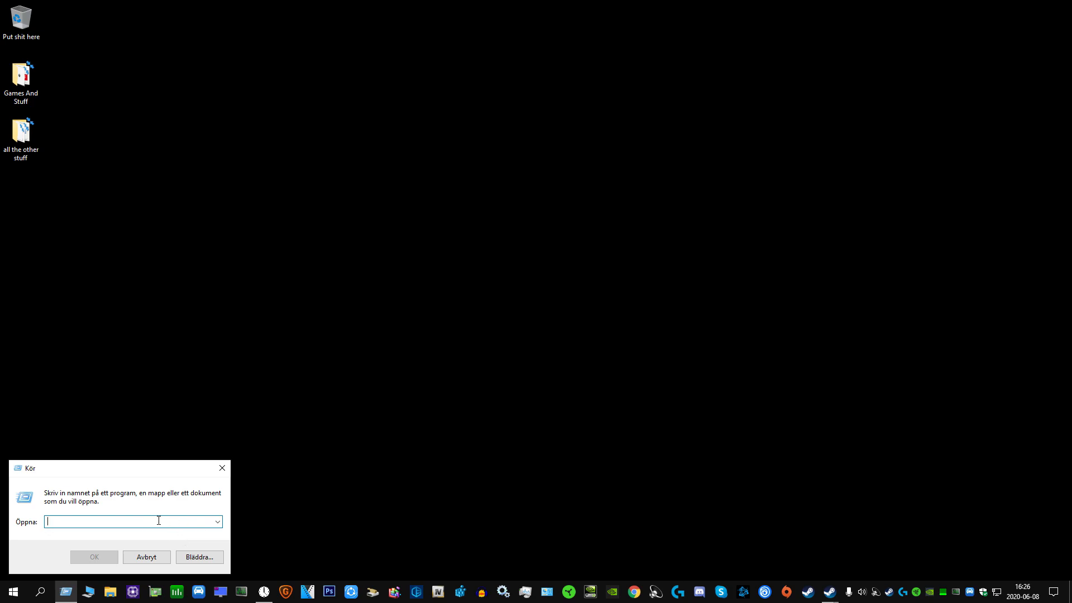
type("temp")
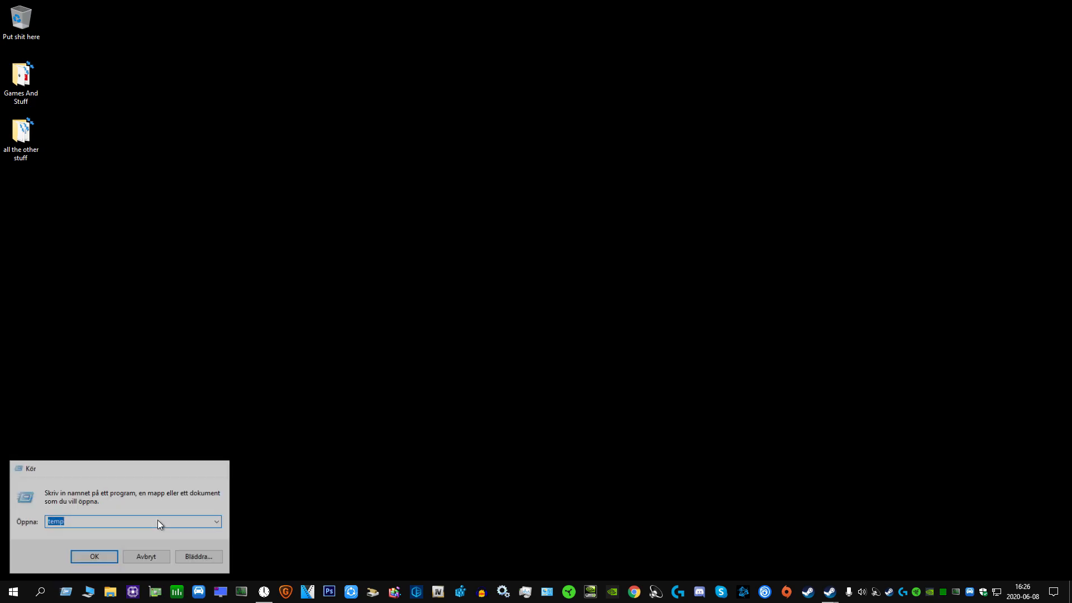
- Delete C:\Windows\Temp's items, skipping protected and in-use files, then close the folder
left_click(94, 556)
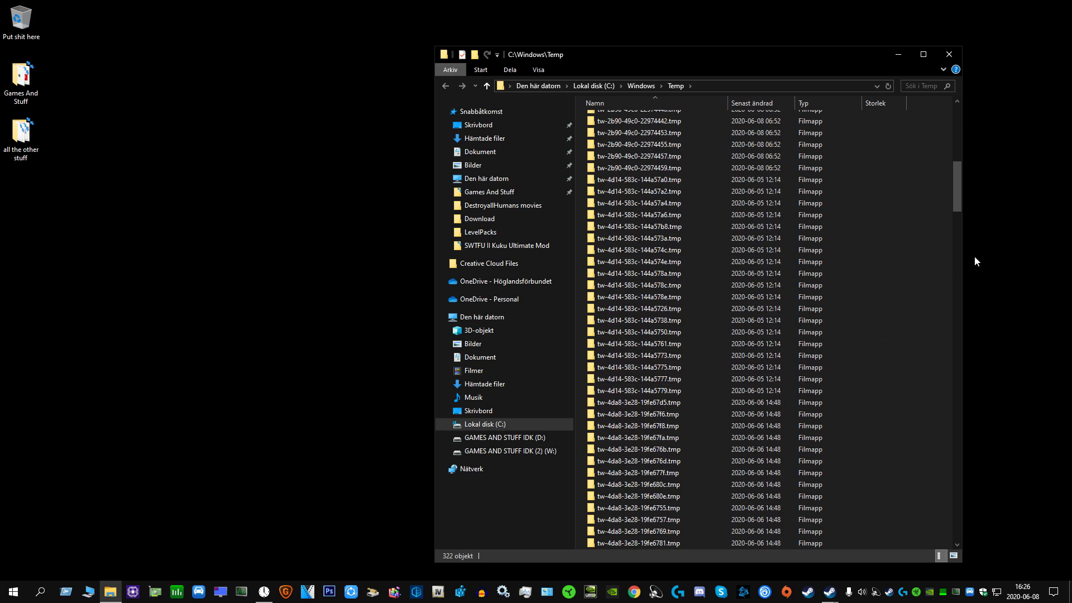
scroll("down", 3)
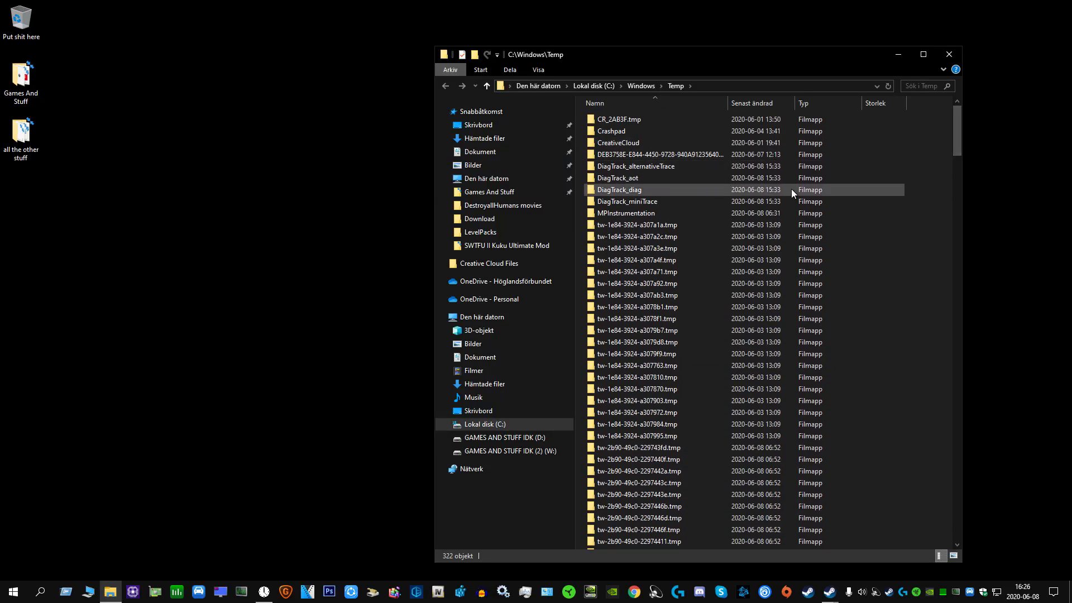
left_click(634, 165)
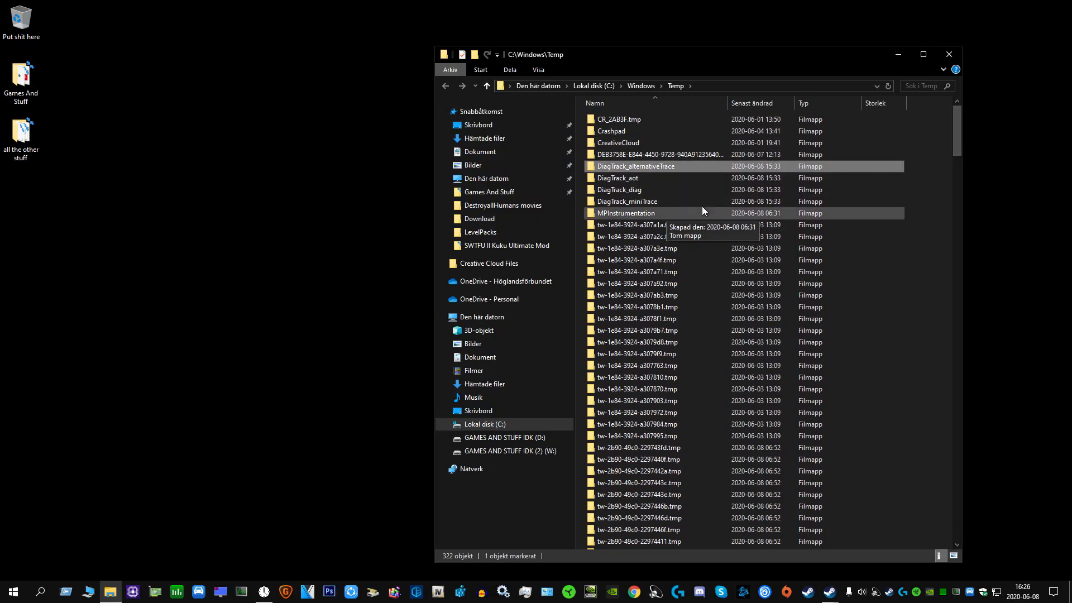
key("ctrl+a")
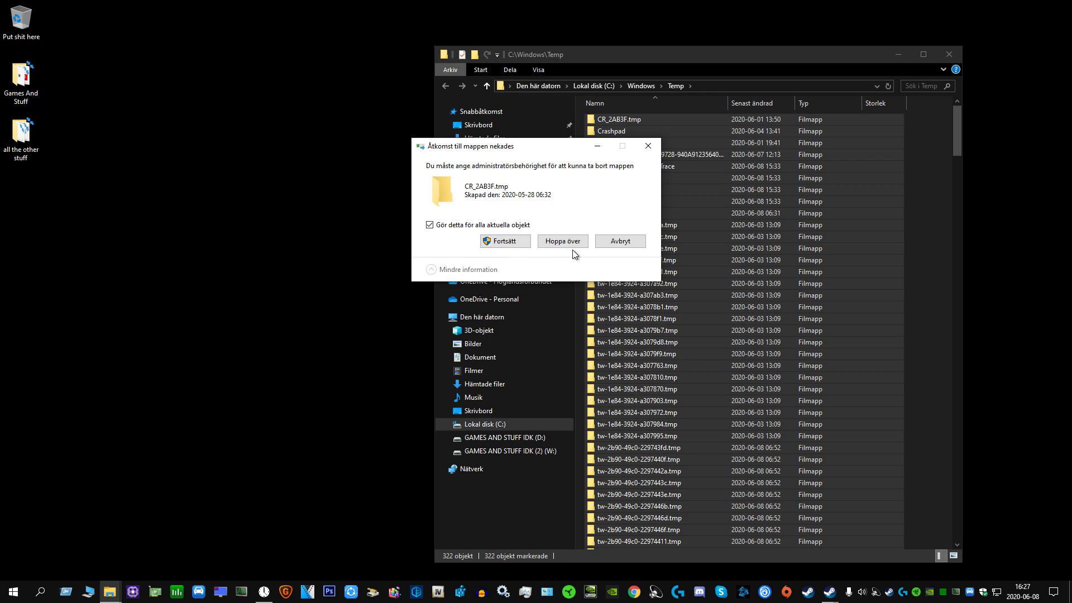
left_click(504, 240)
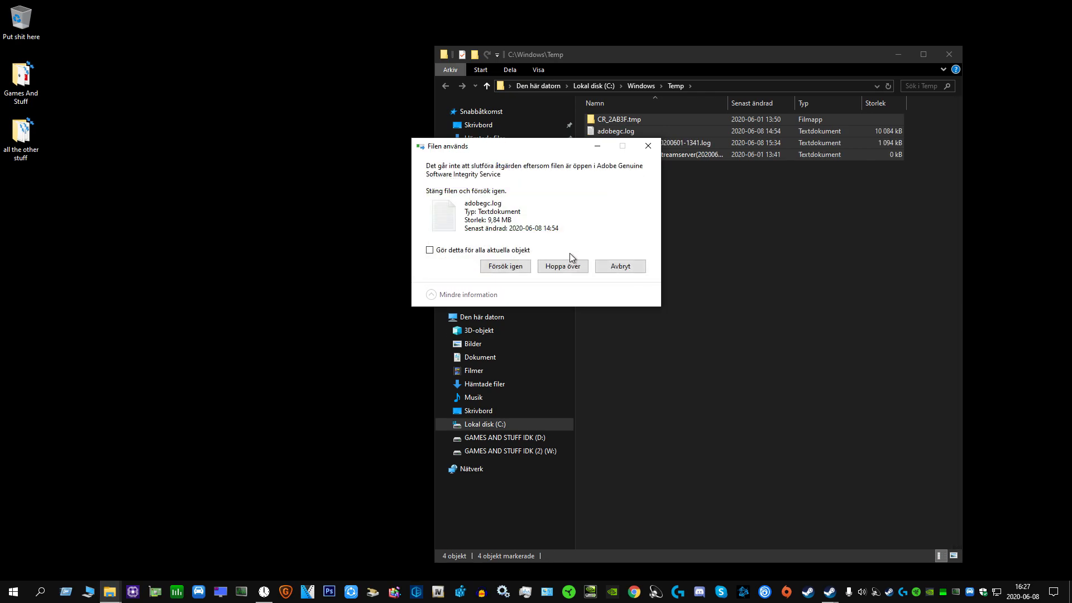
left_click(618, 265)
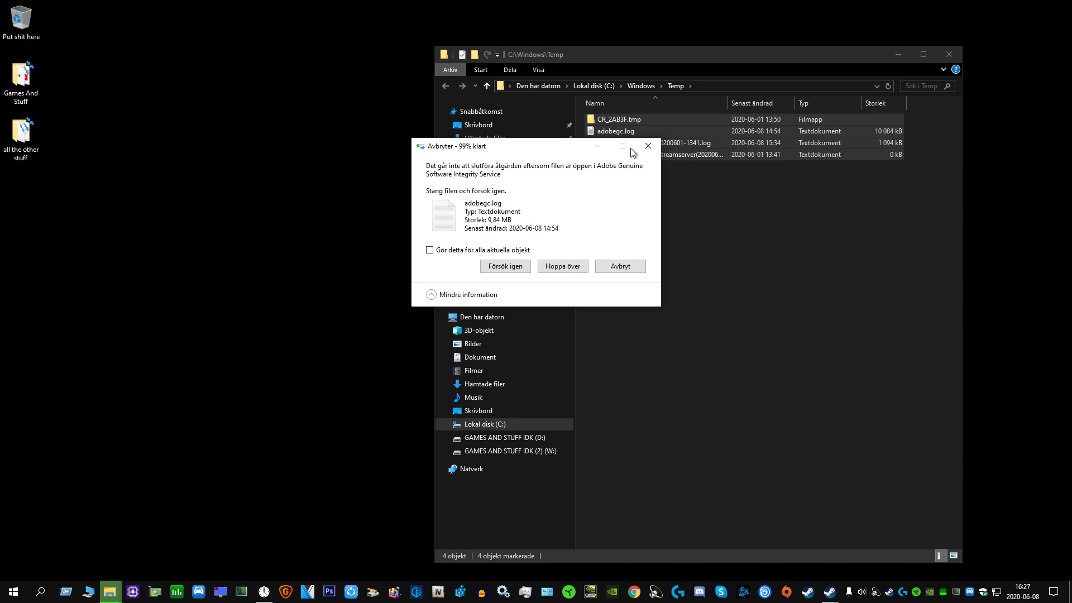
left_click(619, 265)
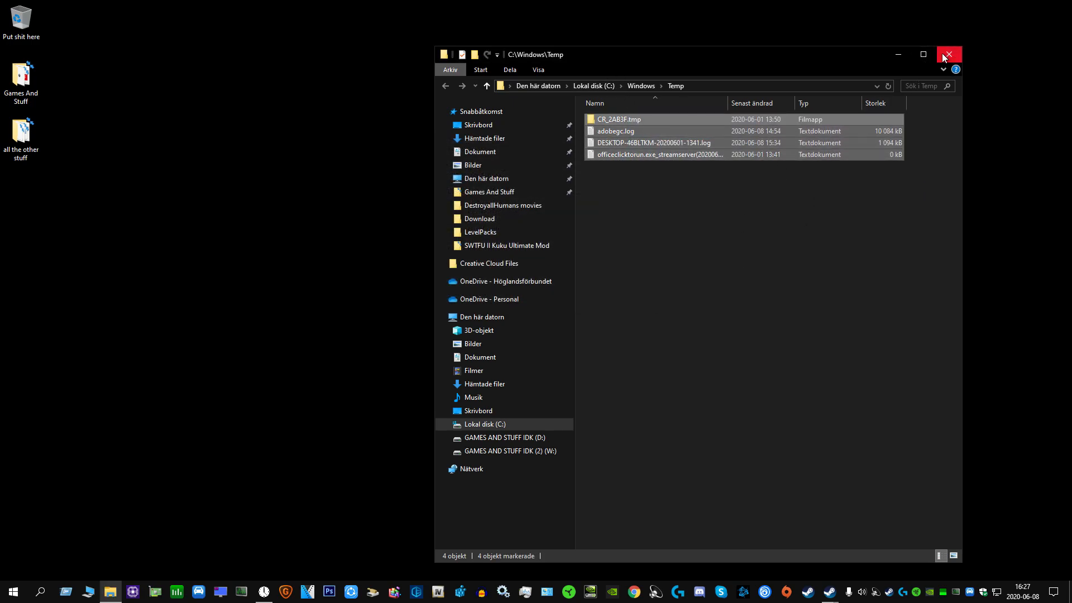
left_click(949, 54)
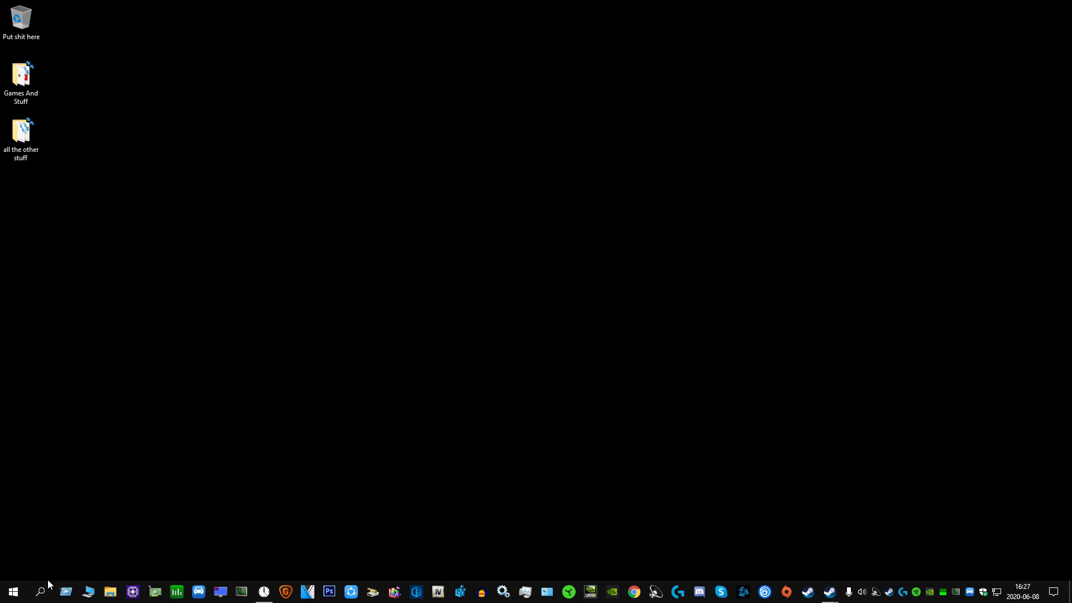
- Run %temp% from the Win+R dialog to open the user's local Temp folder
key("Win+r")
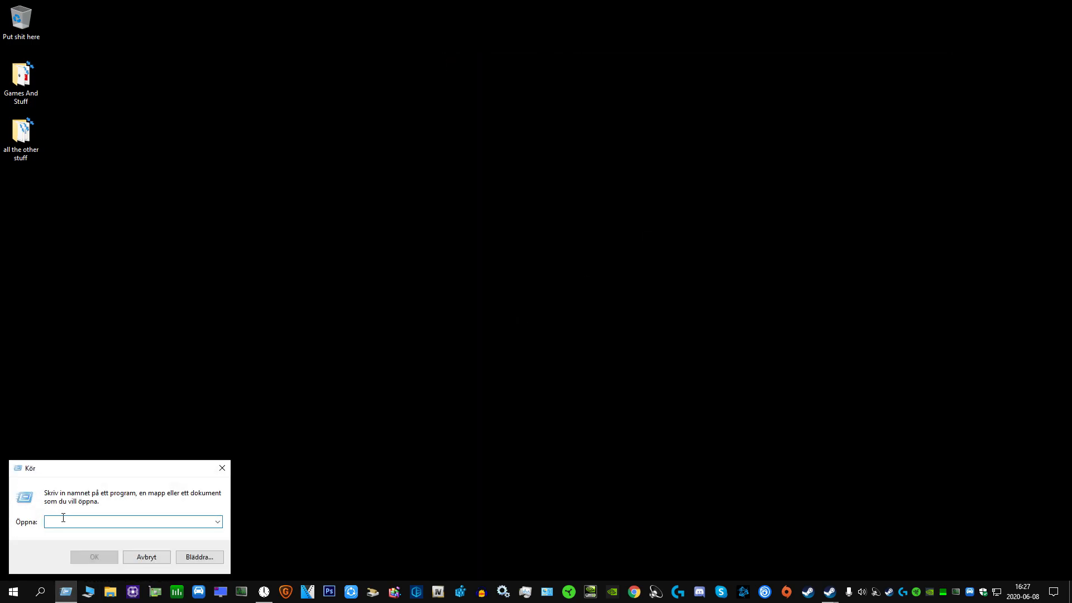
type("%")
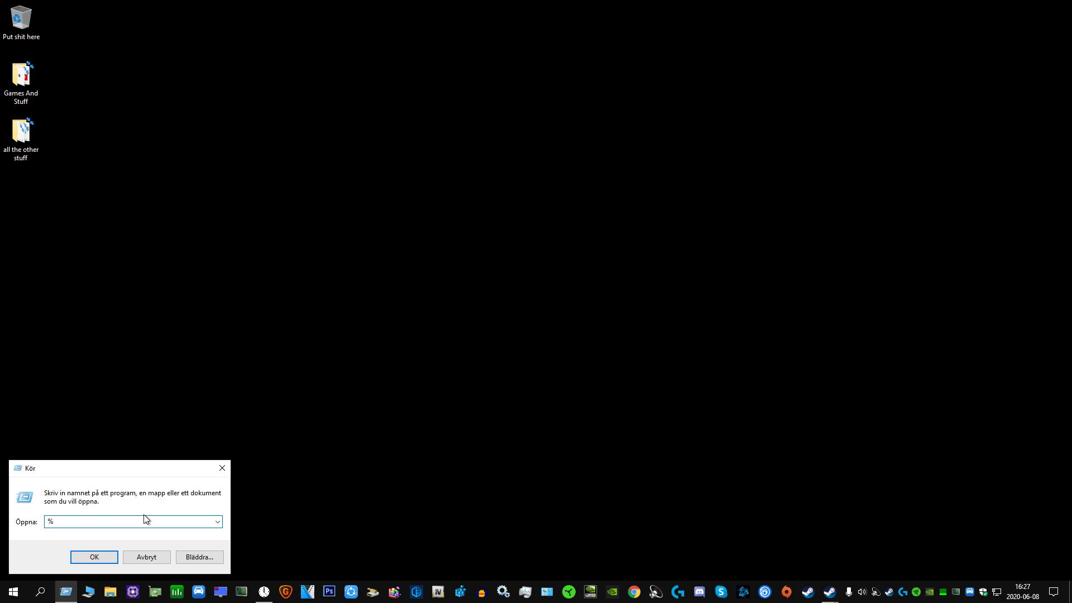
type("temp%")
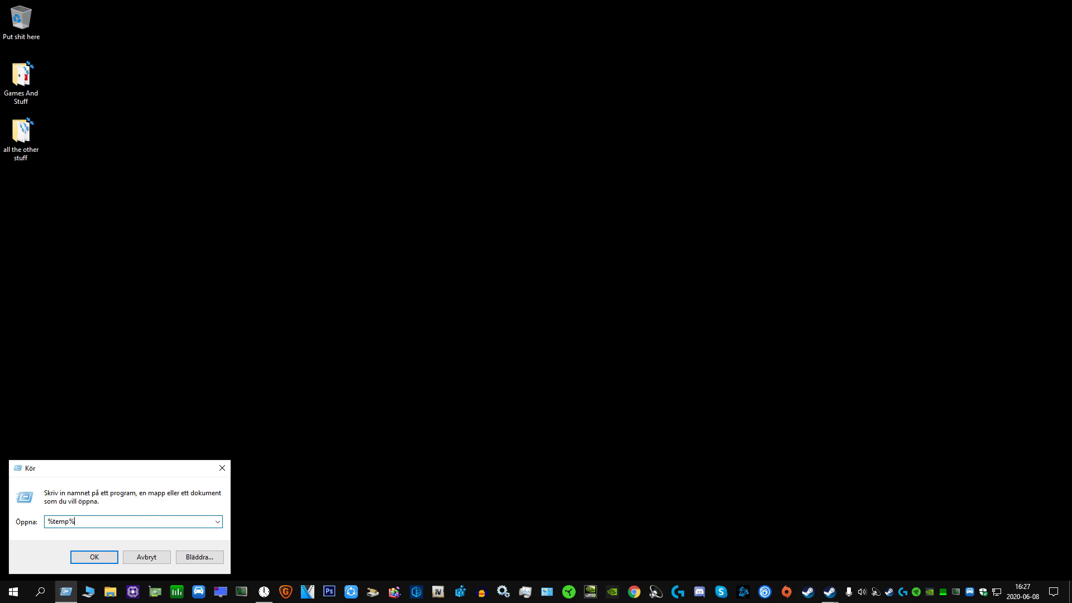
left_click(94, 556)
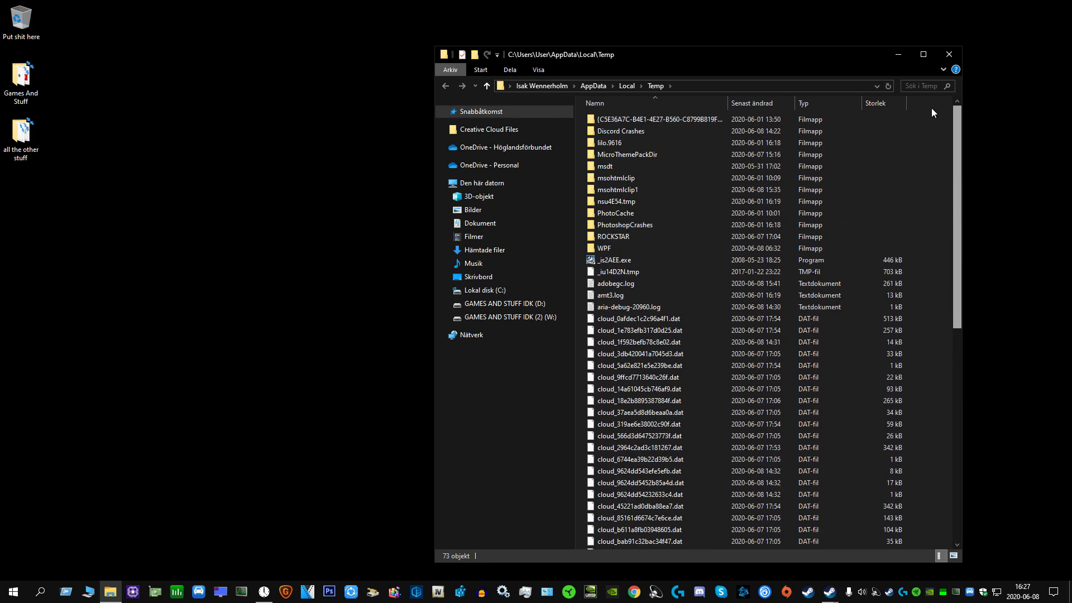
- Delete every item in the local Temp folder, skipping in-use files, then close it
key("ctrl+a")
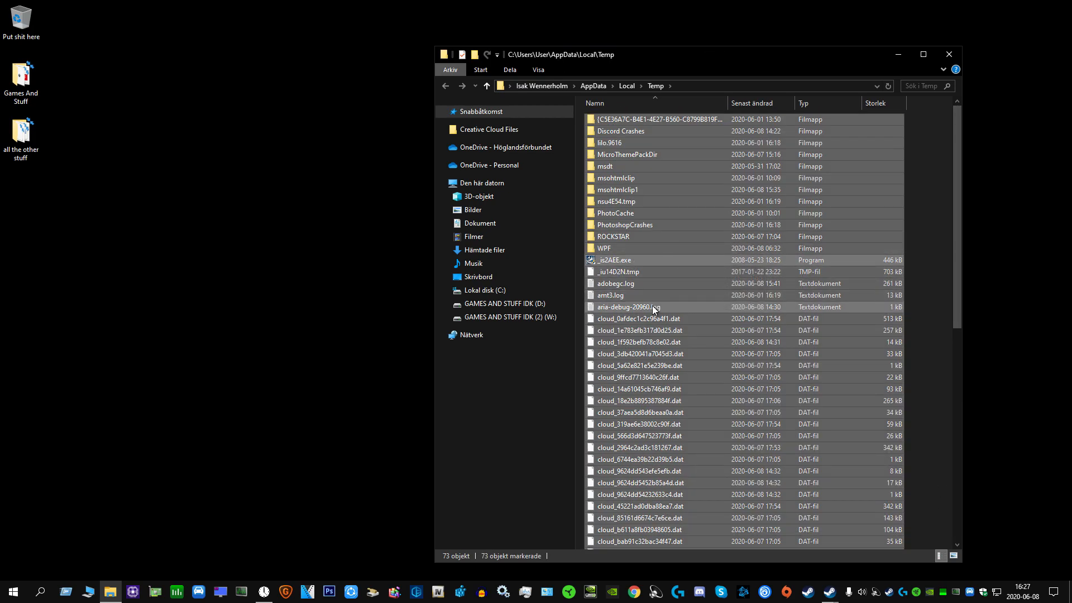
right_click(628, 307)
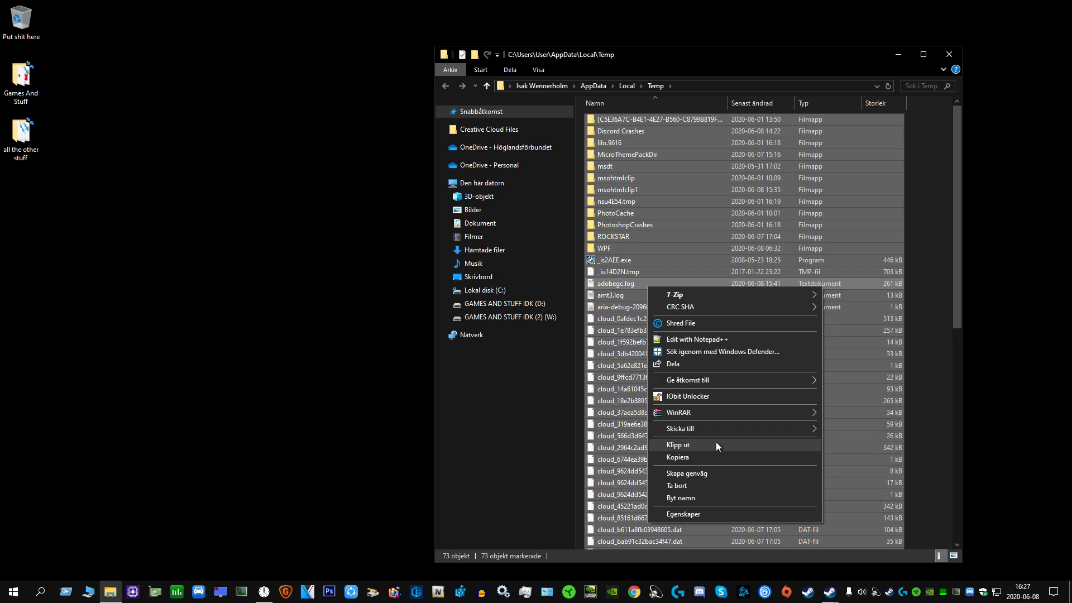
left_click(677, 487)
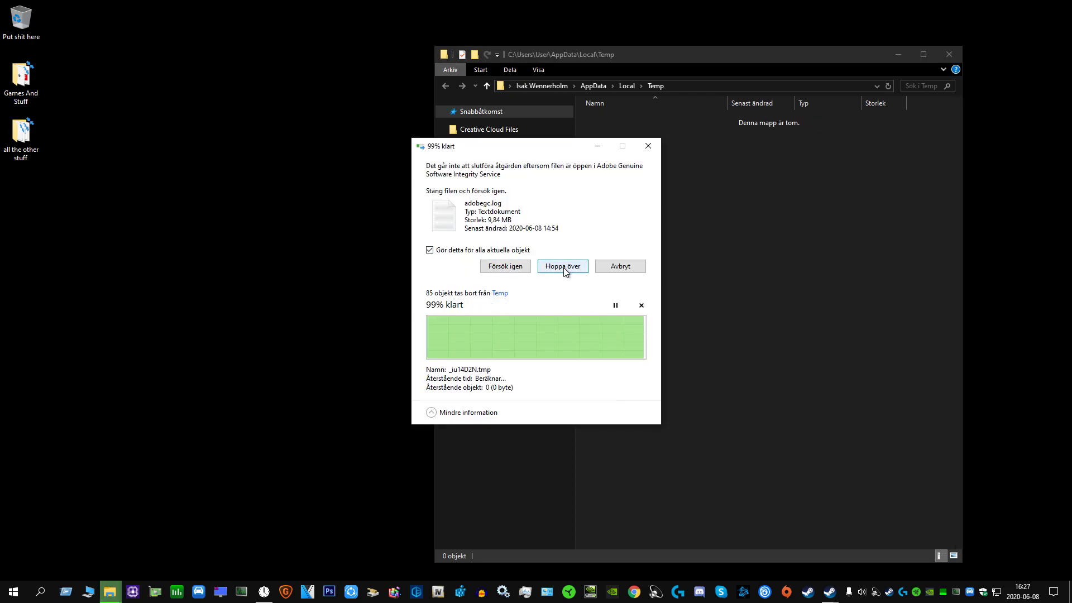
left_click(561, 266)
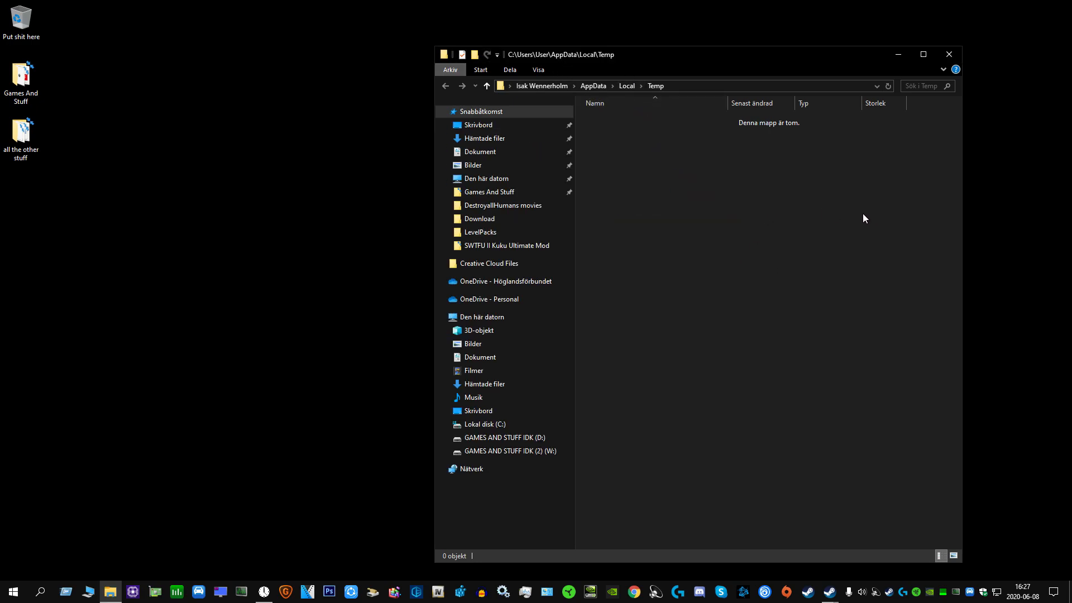
mouse_move(593, 115)
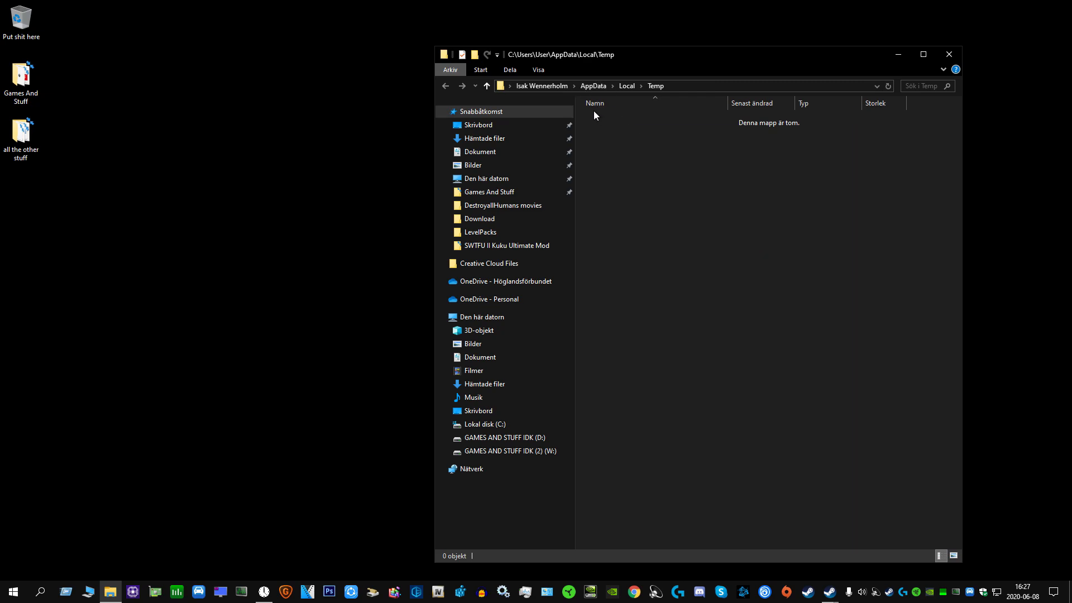
mouse_move(757, 179)
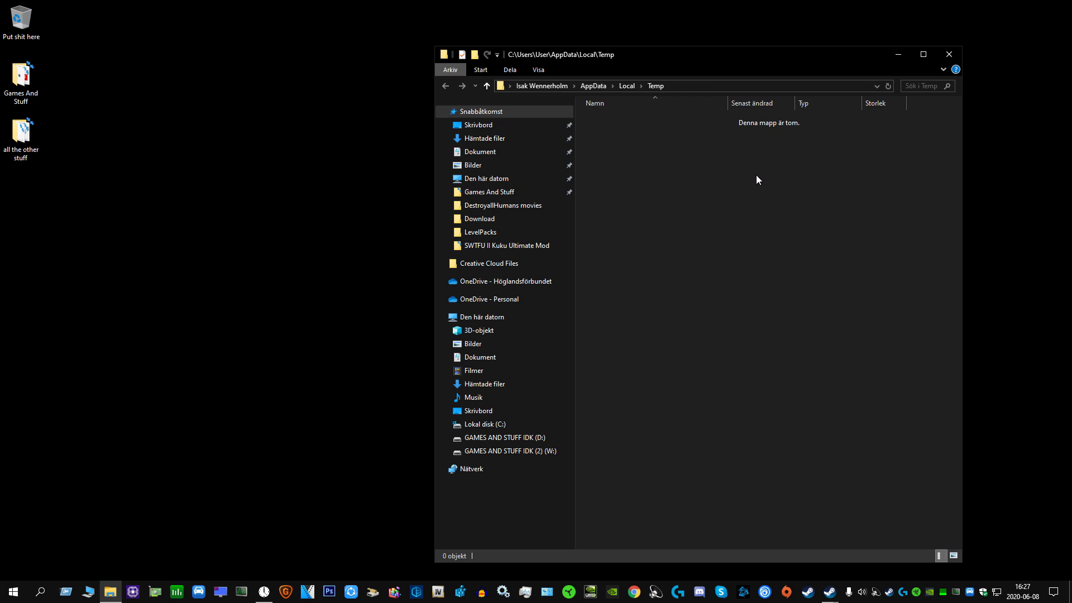
mouse_move(616, 188)
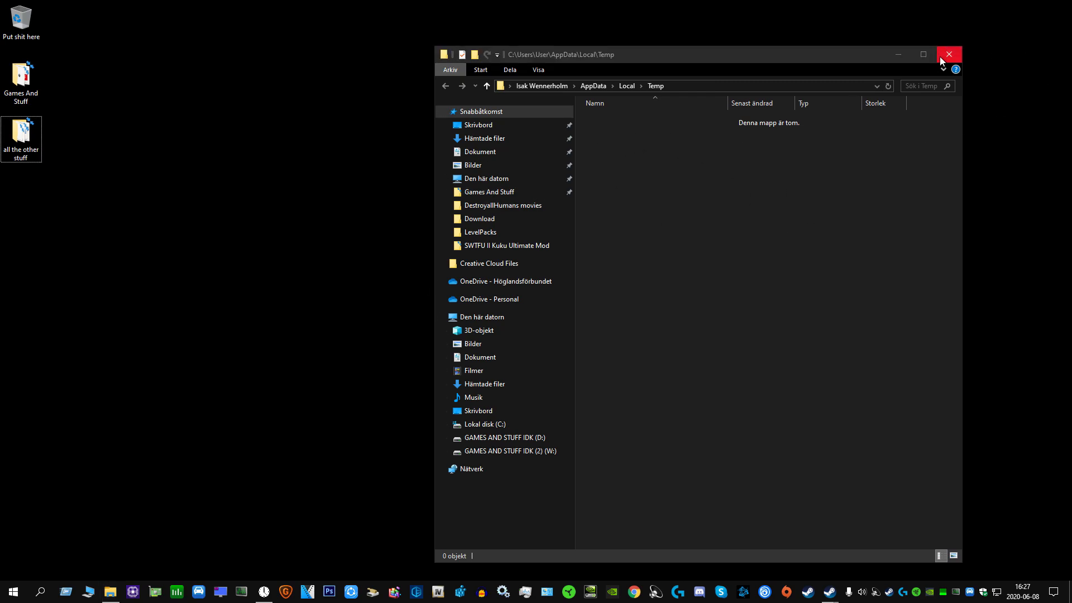
left_click(948, 54)
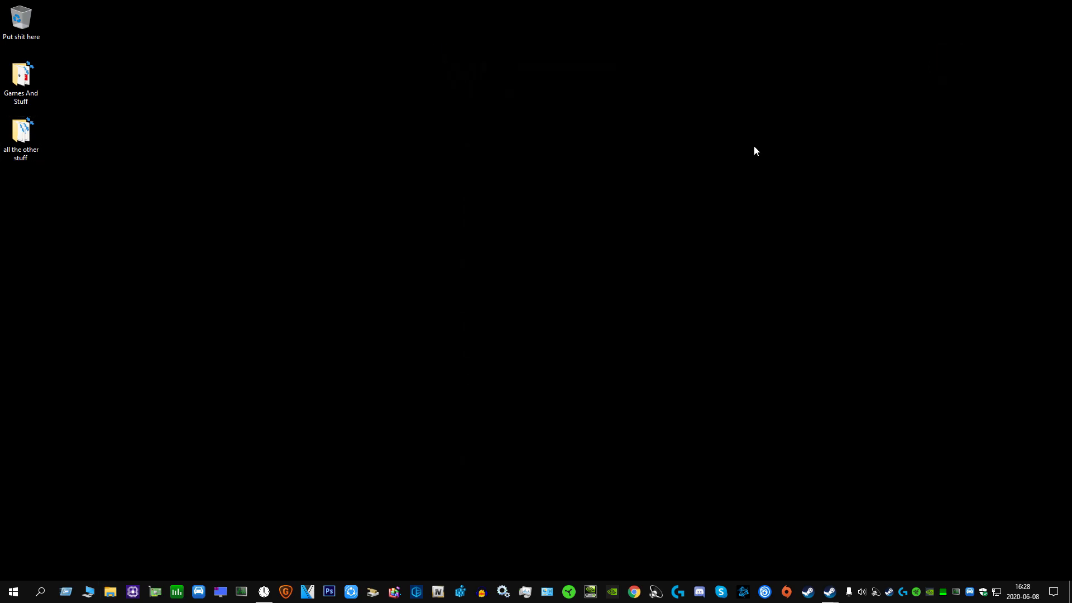
- Enter 'prefetch' in the Run dialog to open the Prefetch folder
left_click(67, 591)
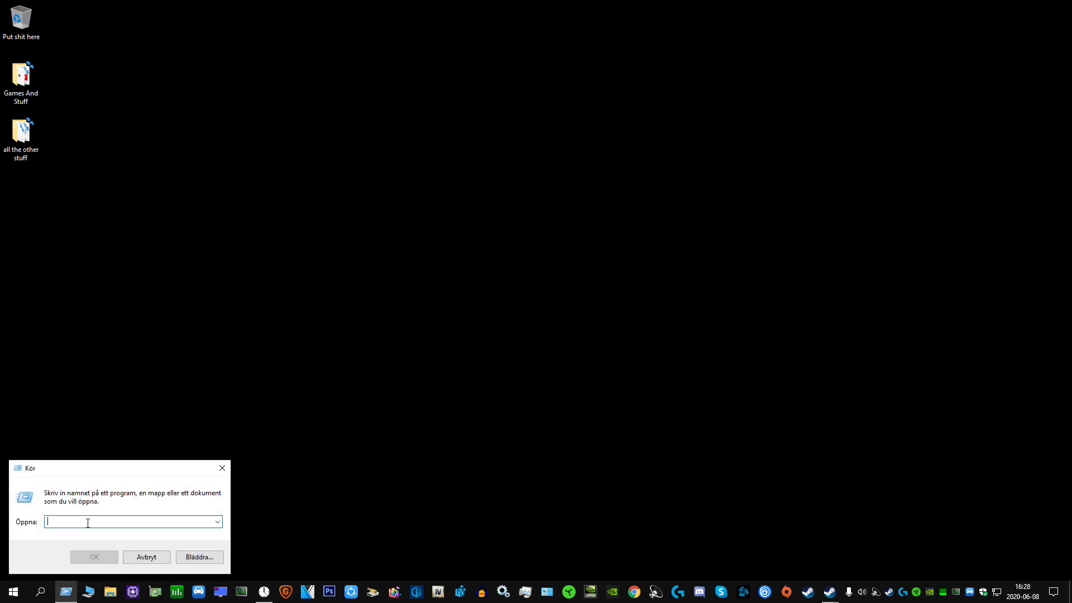
type("pre")
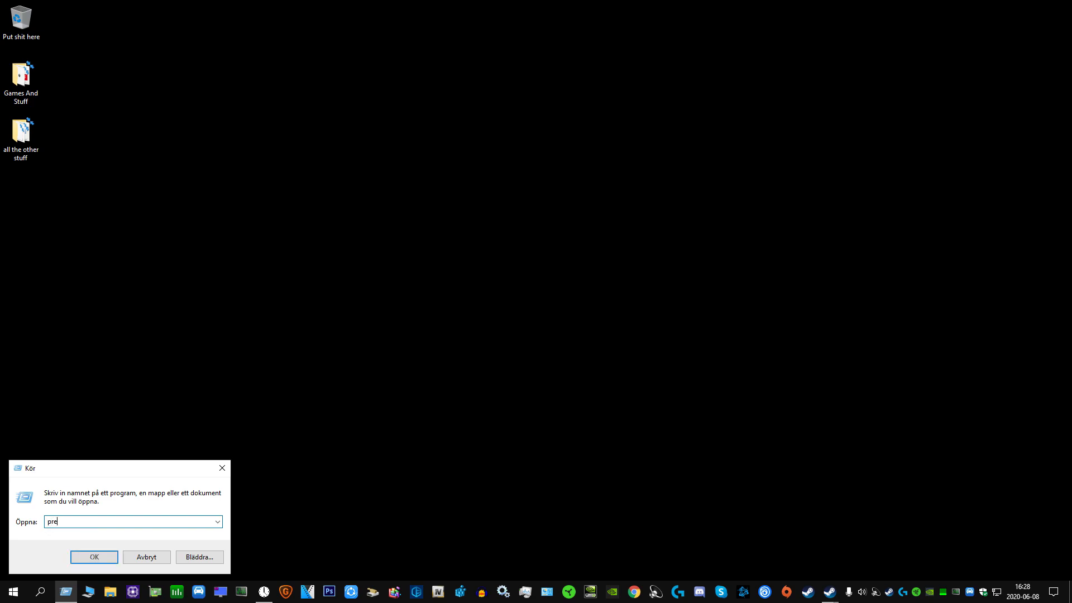
left_click(94, 556)
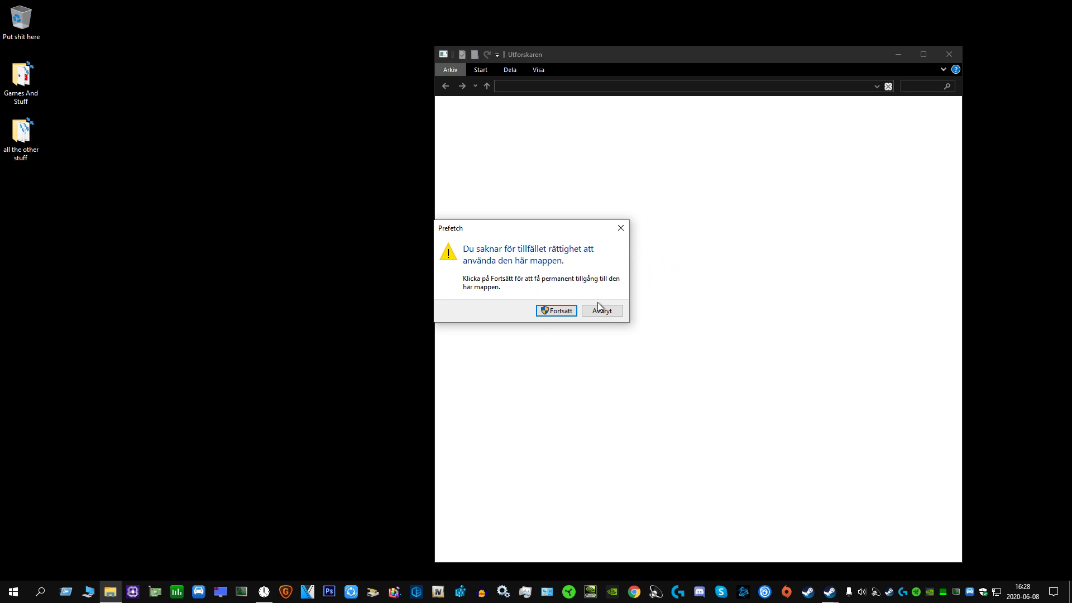
- Continue past the permission prompt and select the PfPre file in Prefetch
left_click(556, 310)
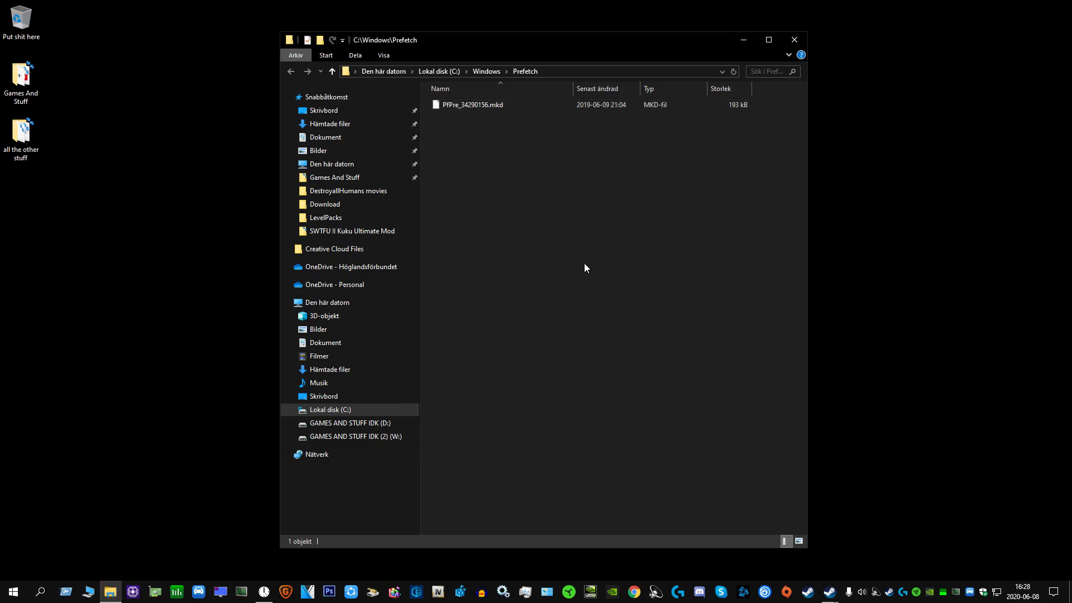
left_click(469, 104)
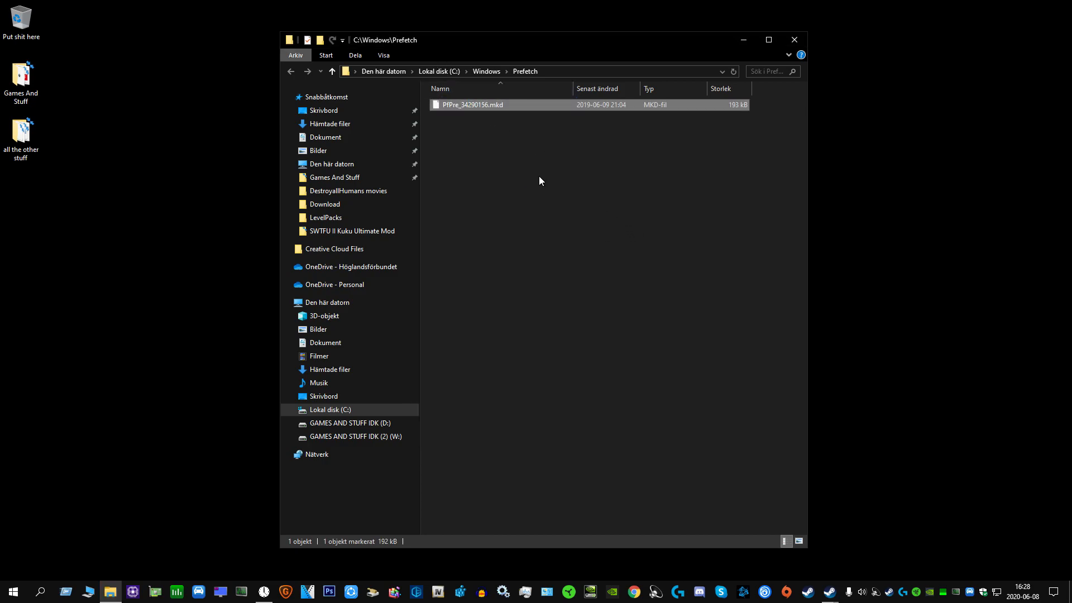
left_click(536, 212)
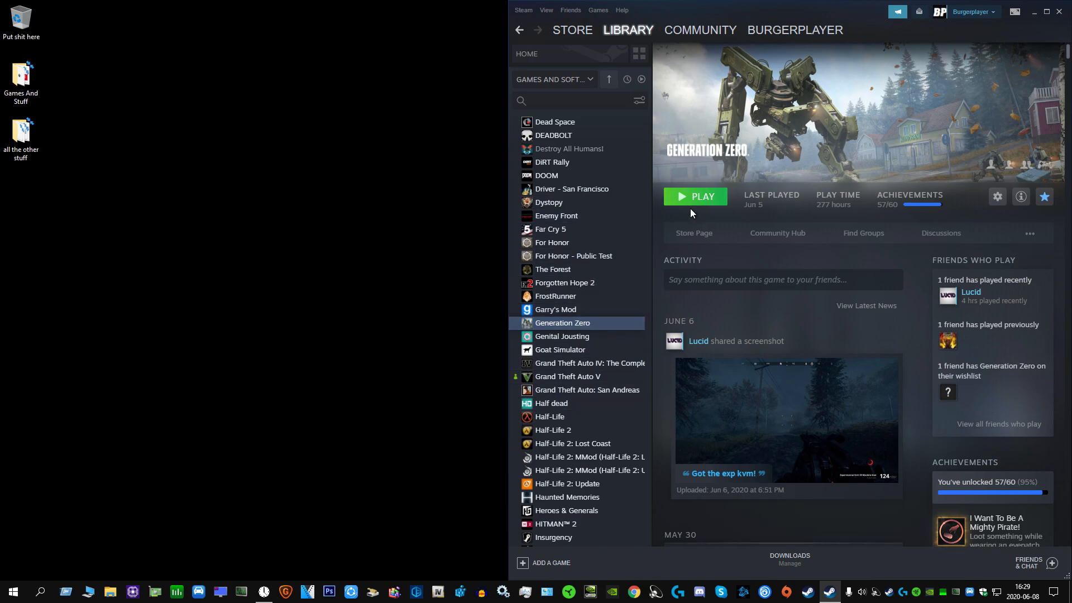
mouse_move(688, 212)
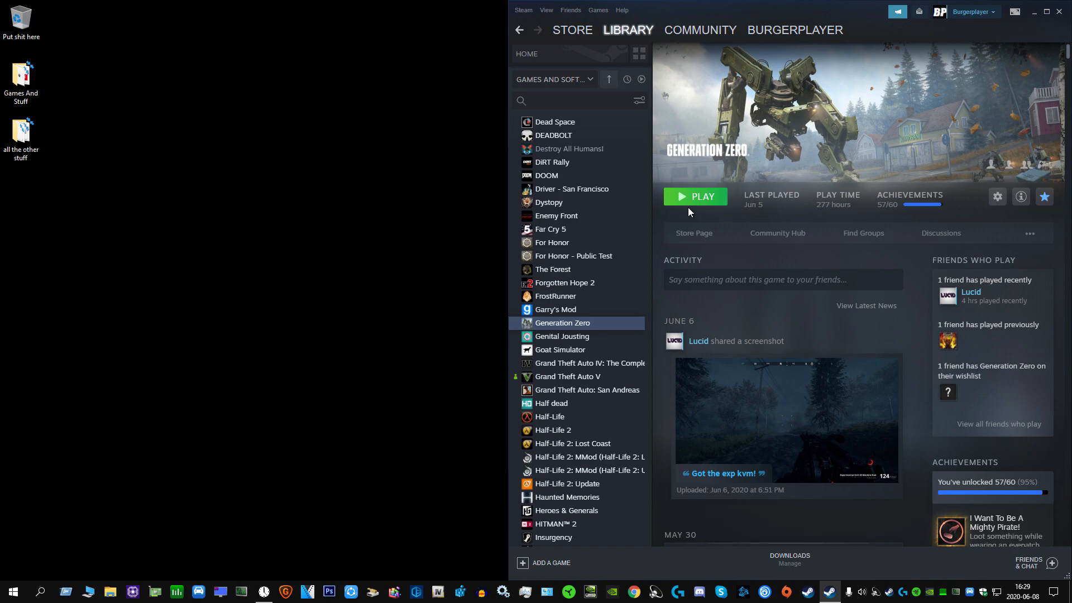
mouse_move(709, 202)
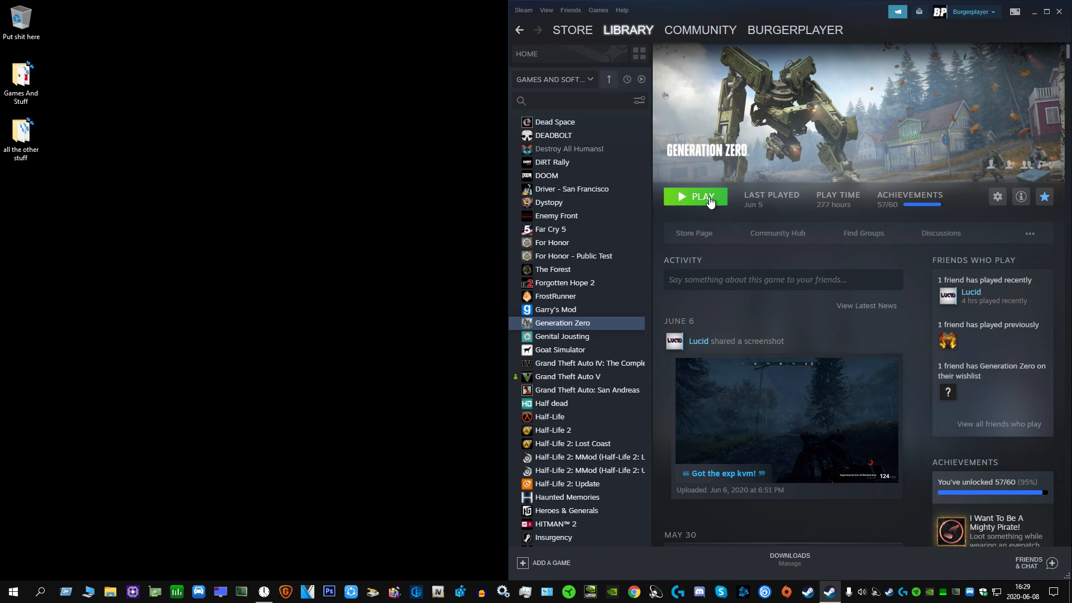
- Start Generation Zero with PLAY in the Steam library
left_click(695, 197)
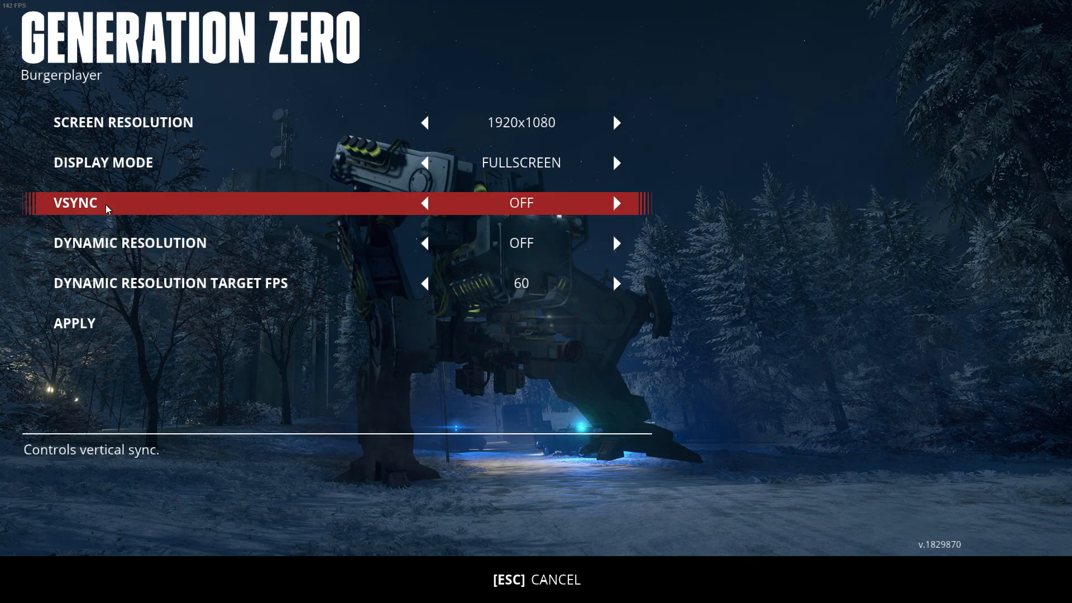
mouse_move(127, 212)
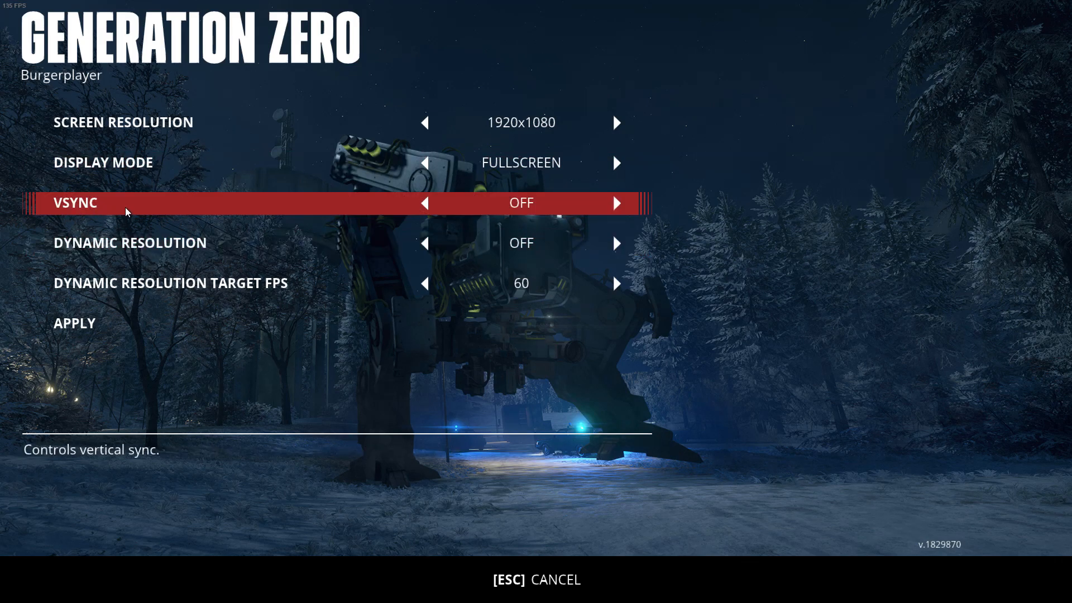
mouse_move(143, 211)
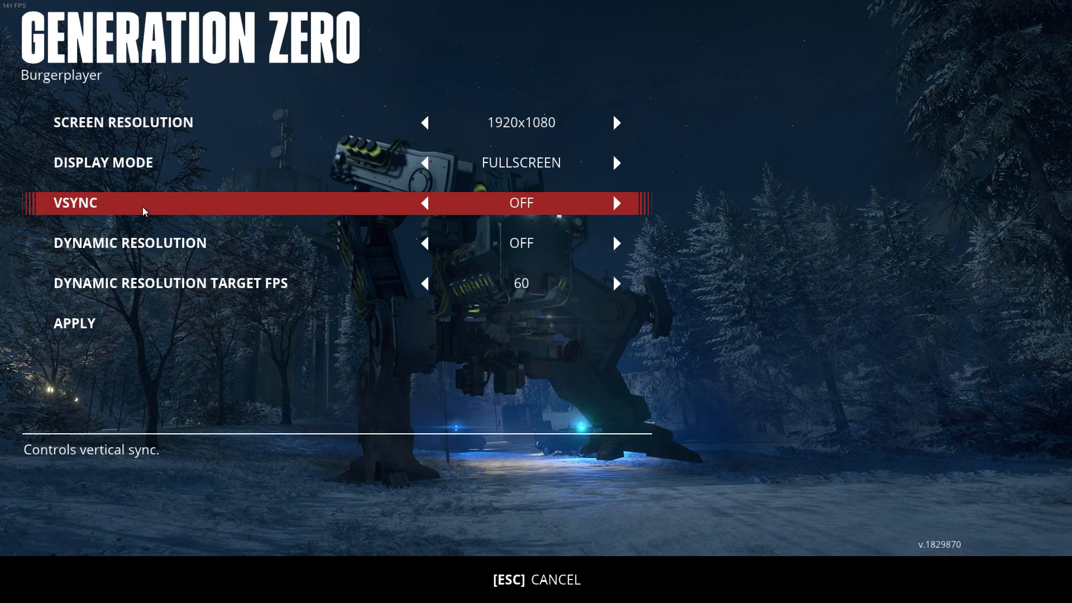
mouse_move(598, 212)
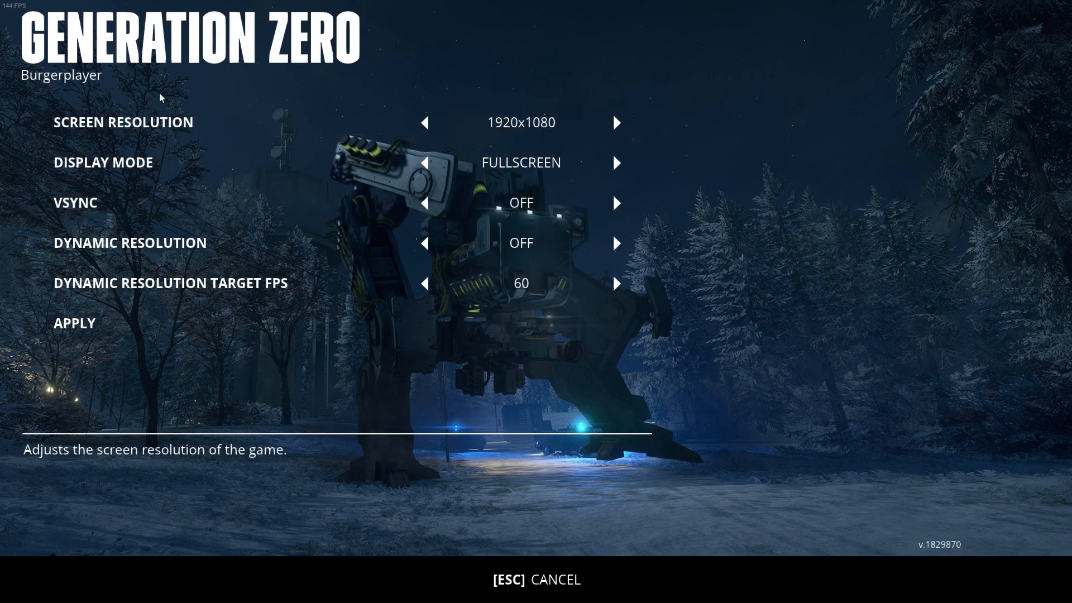
mouse_move(7, 36)
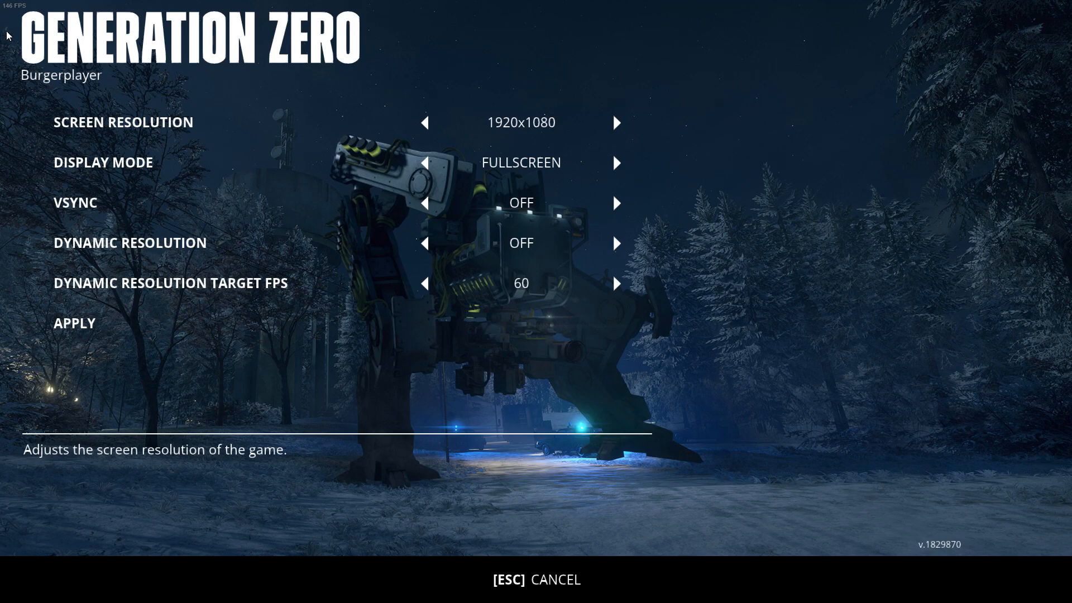
mouse_move(999, 523)
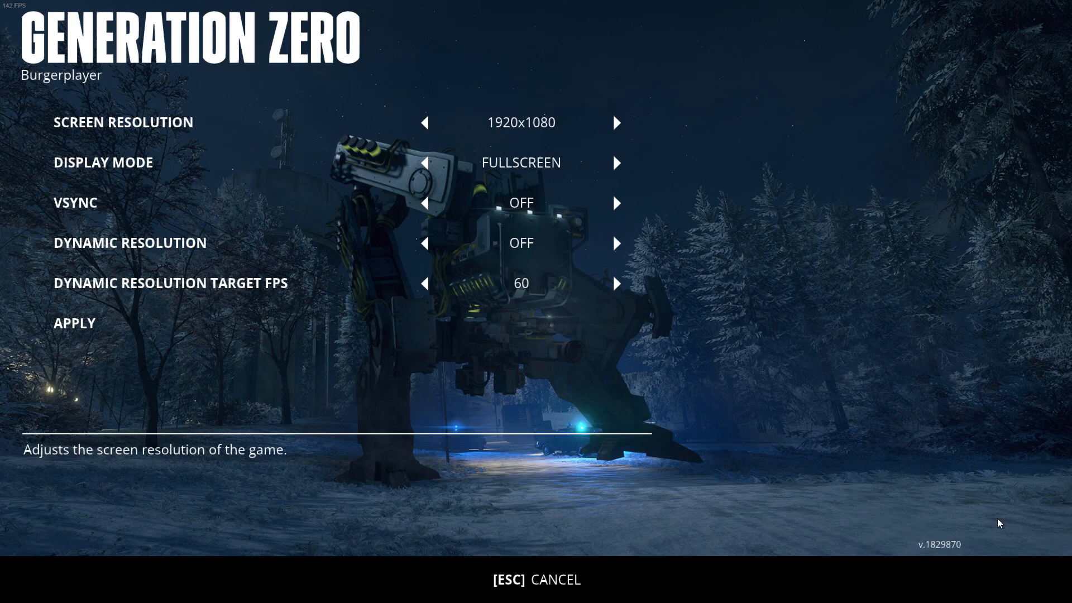
mouse_move(872, 368)
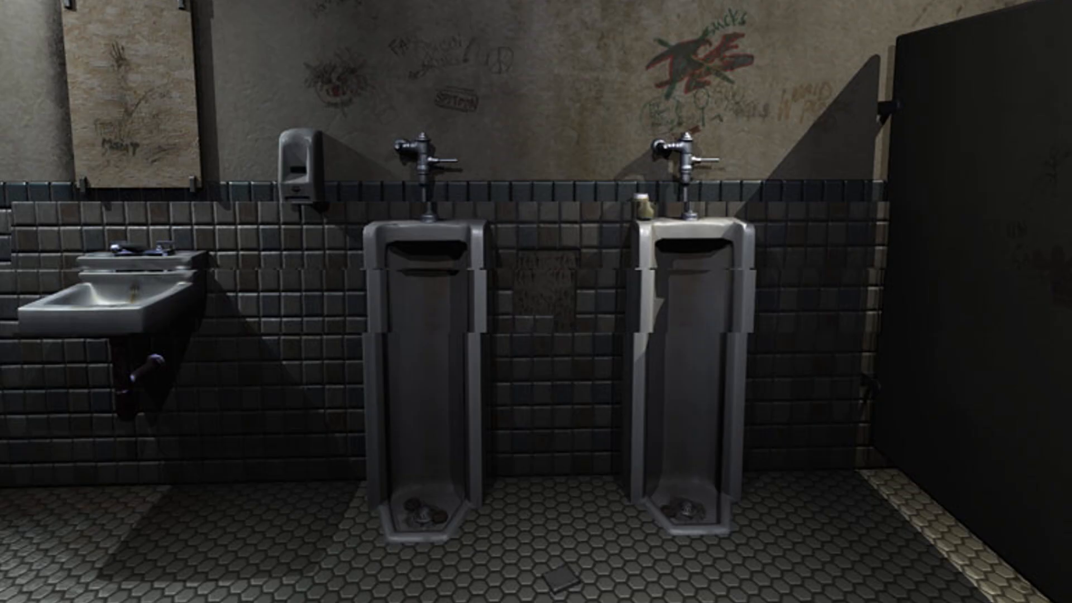
mouse_move(535, 102)
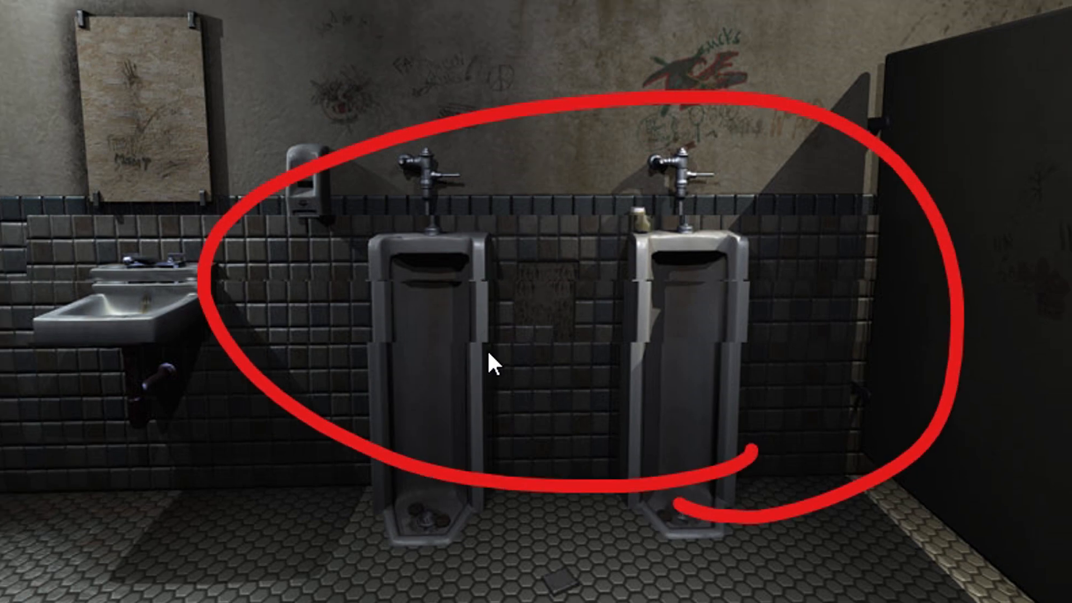
mouse_move(704, 403)
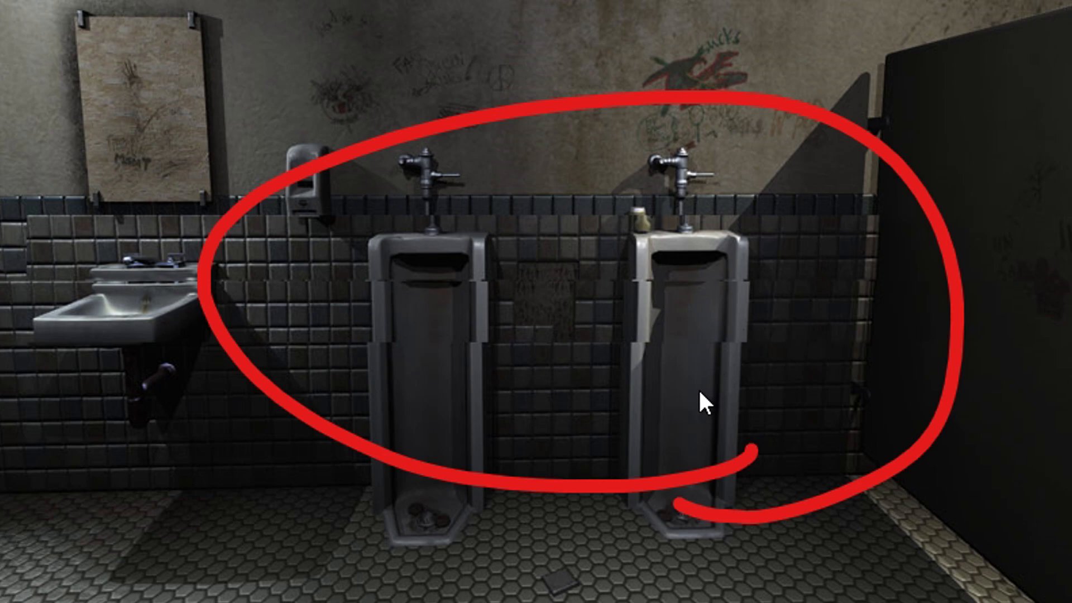
mouse_move(140, 543)
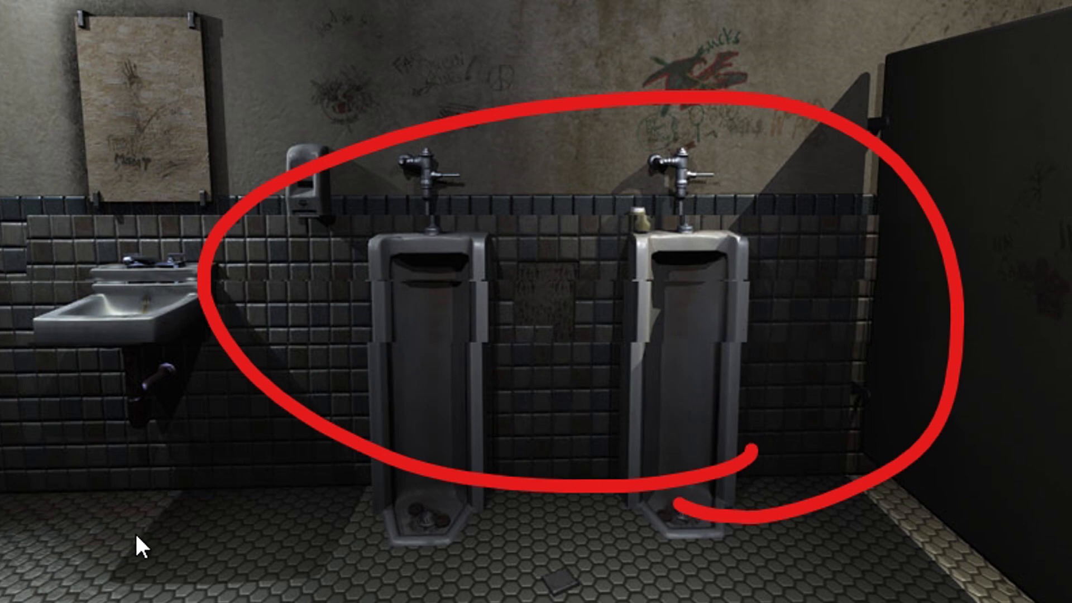
mouse_move(734, 331)
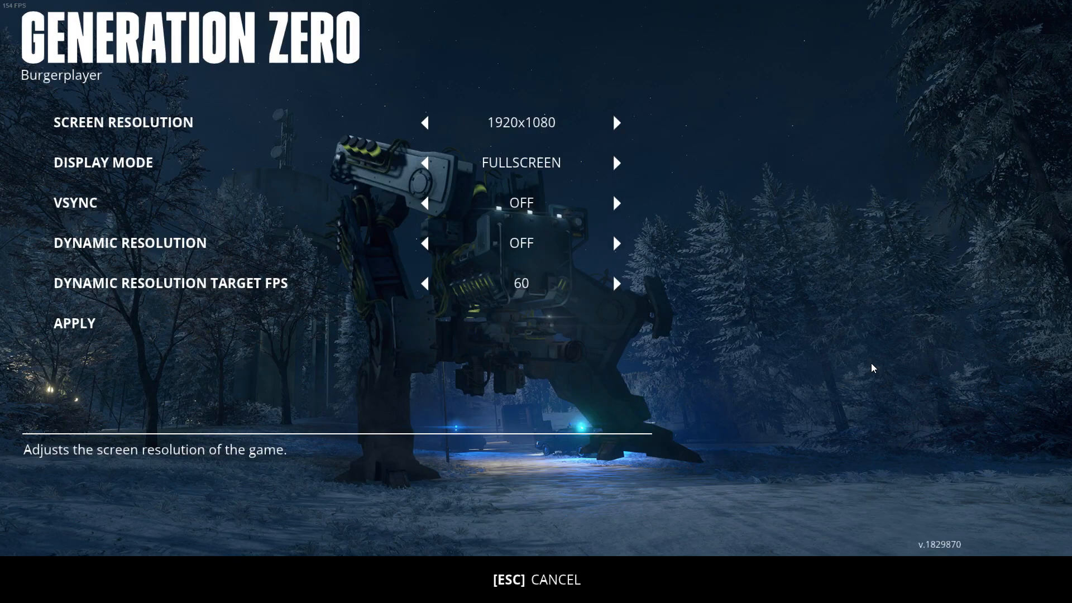
mouse_move(642, 312)
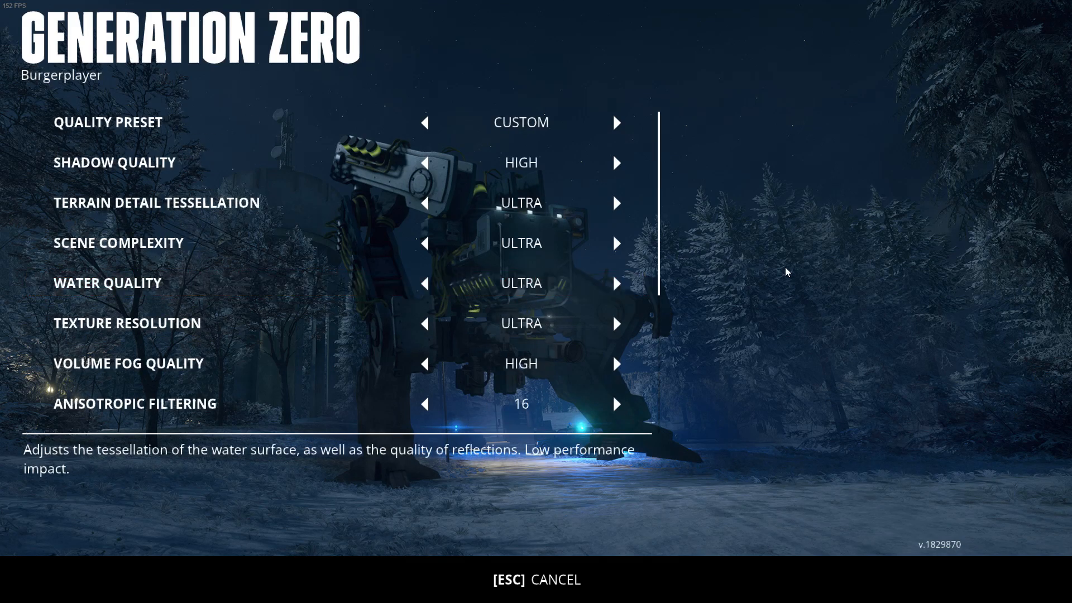
- Scroll the graphics list to show motion blur off and screen space reflections on
scroll("down", 3)
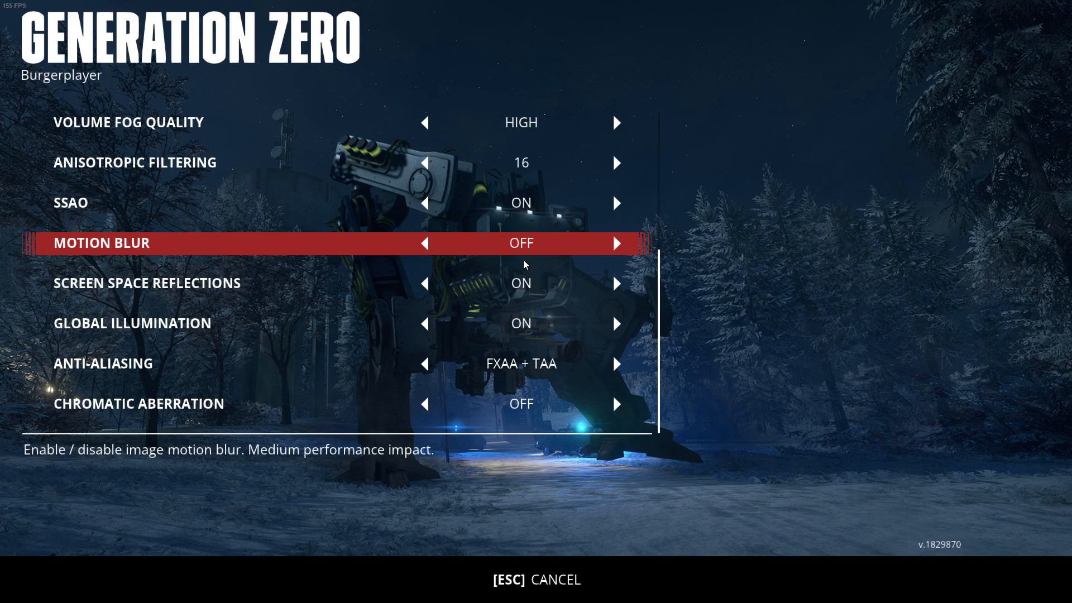
key("Down")
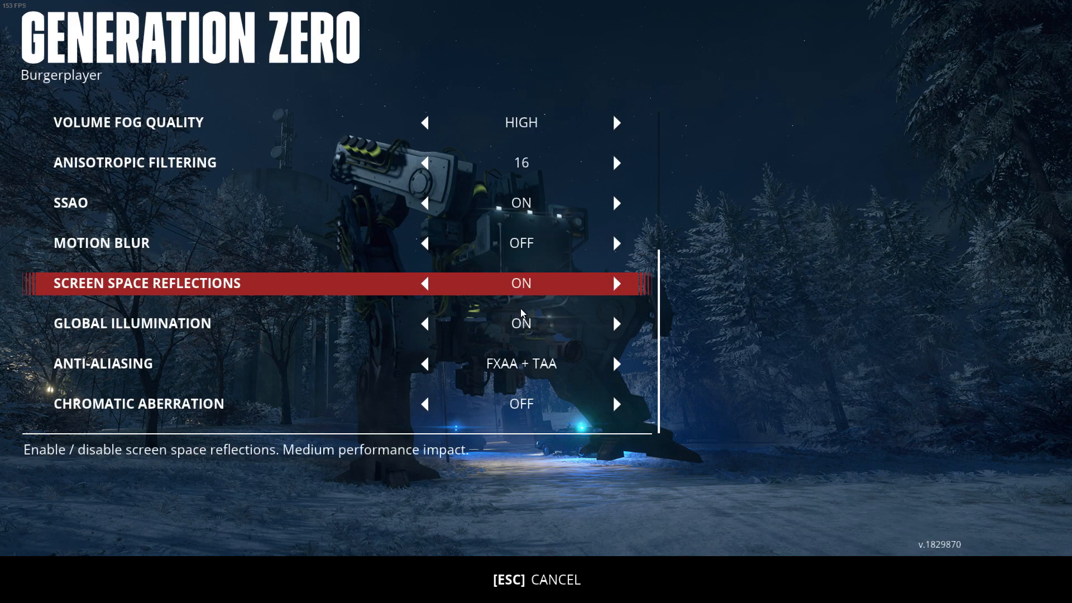
mouse_move(523, 309)
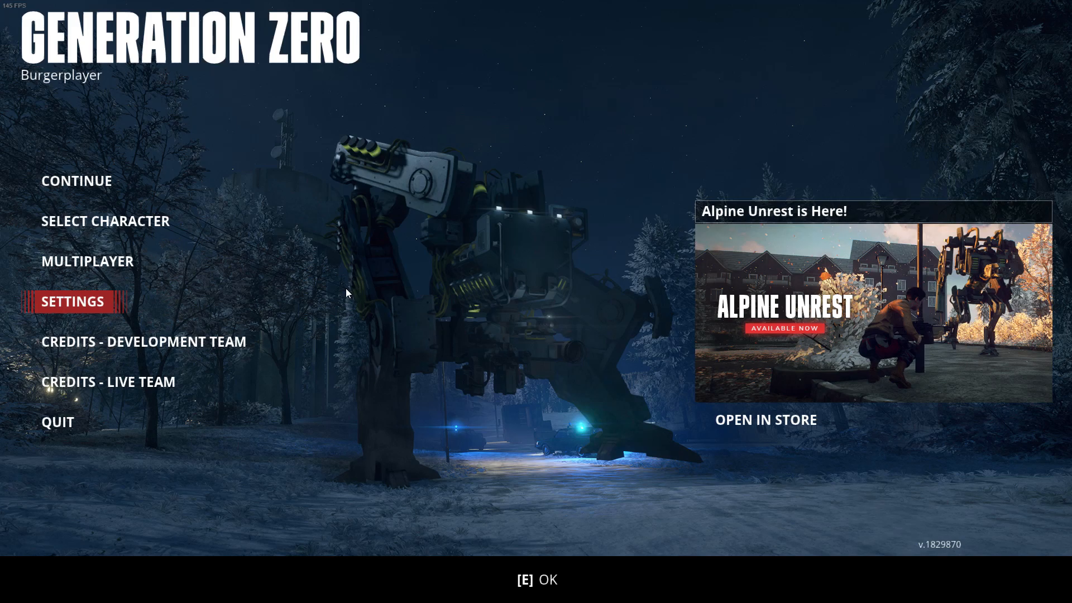
- Open Settings > Keyboard / Mouse to view look and aim sensitivity, then exit
left_click(73, 301)
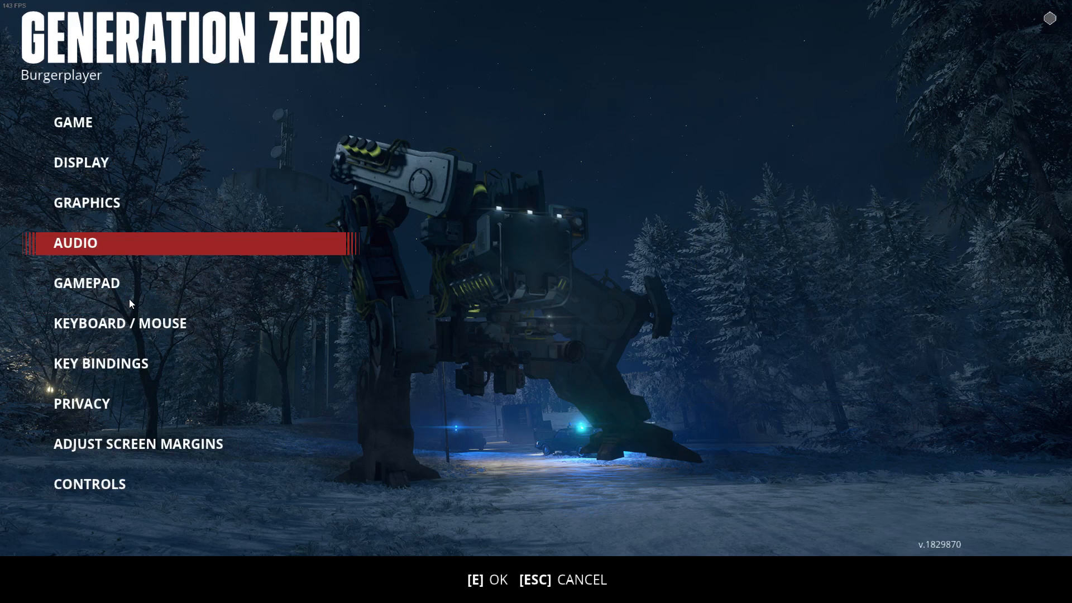
left_click(119, 323)
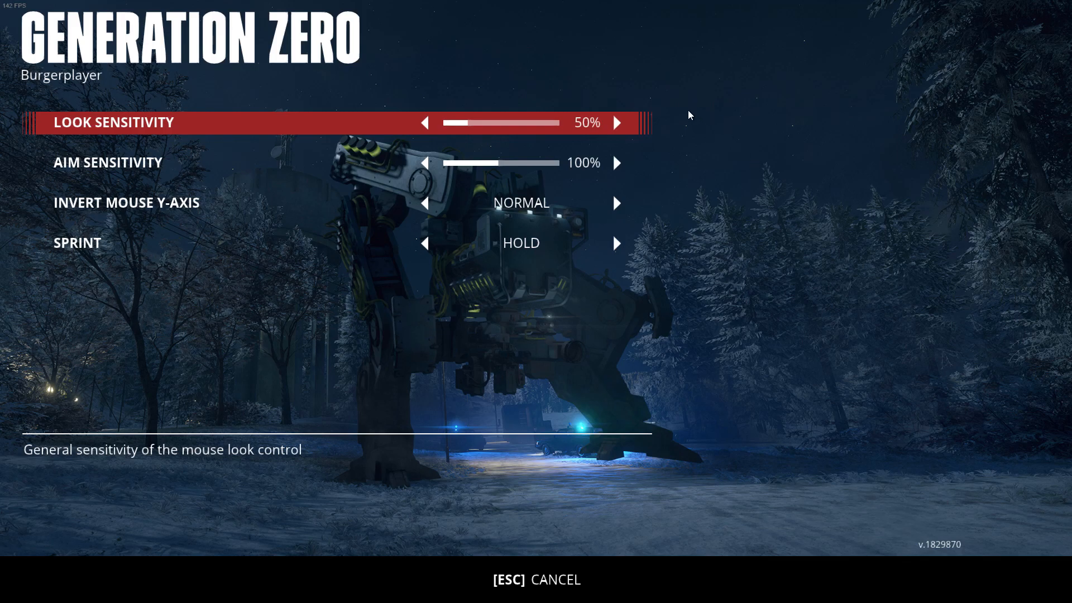
mouse_move(681, 213)
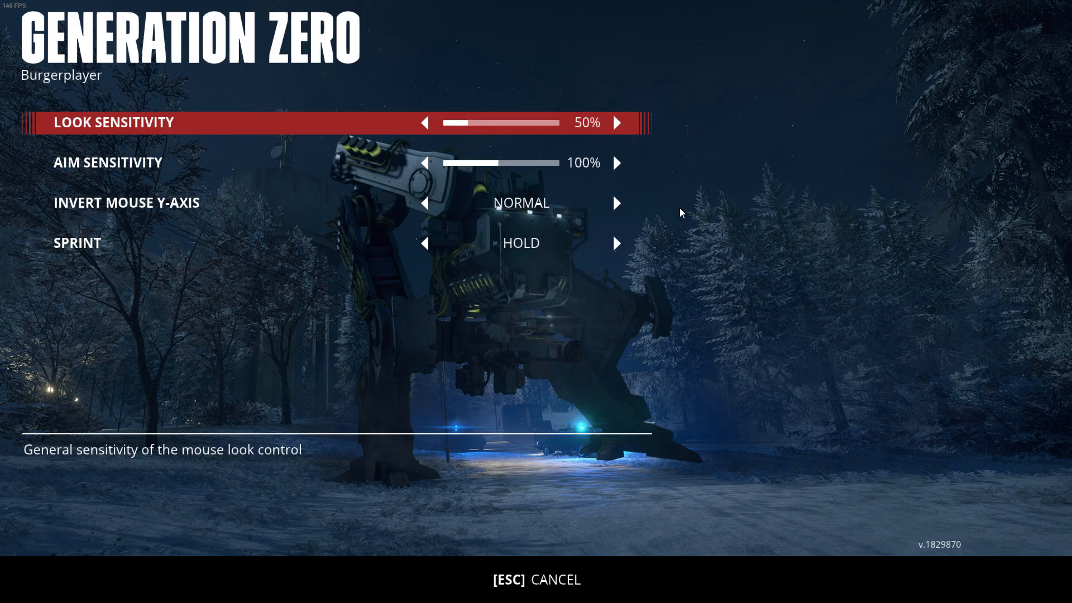
mouse_move(654, 161)
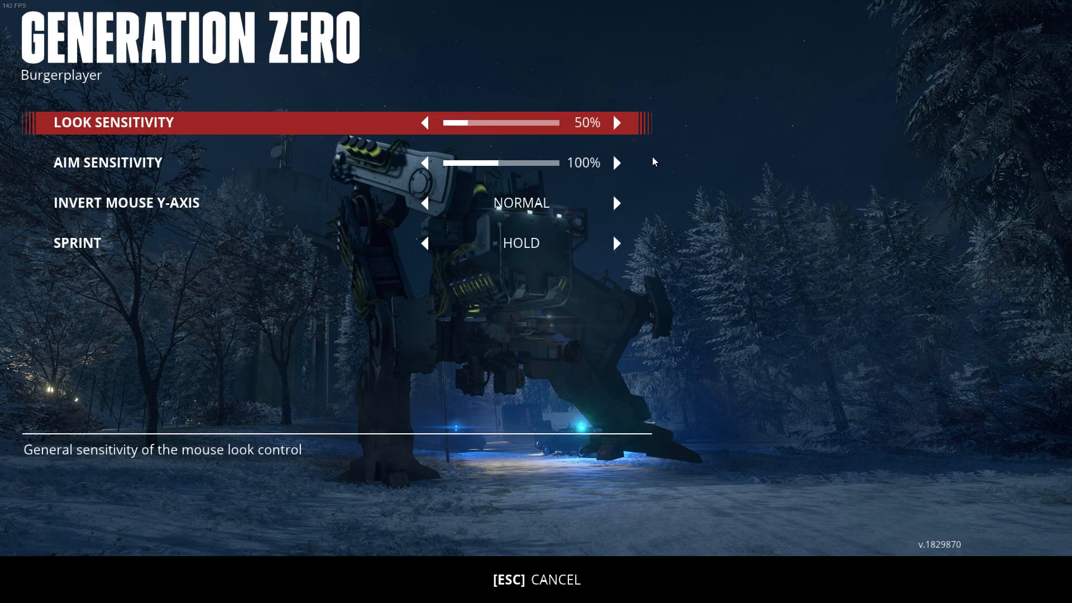
mouse_move(695, 124)
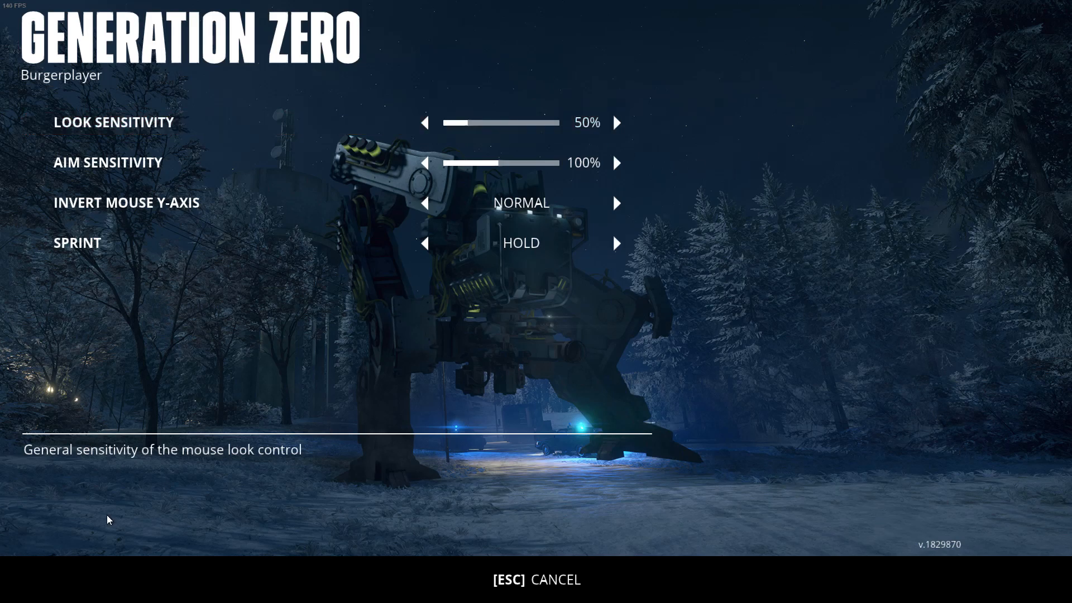
mouse_move(10, 352)
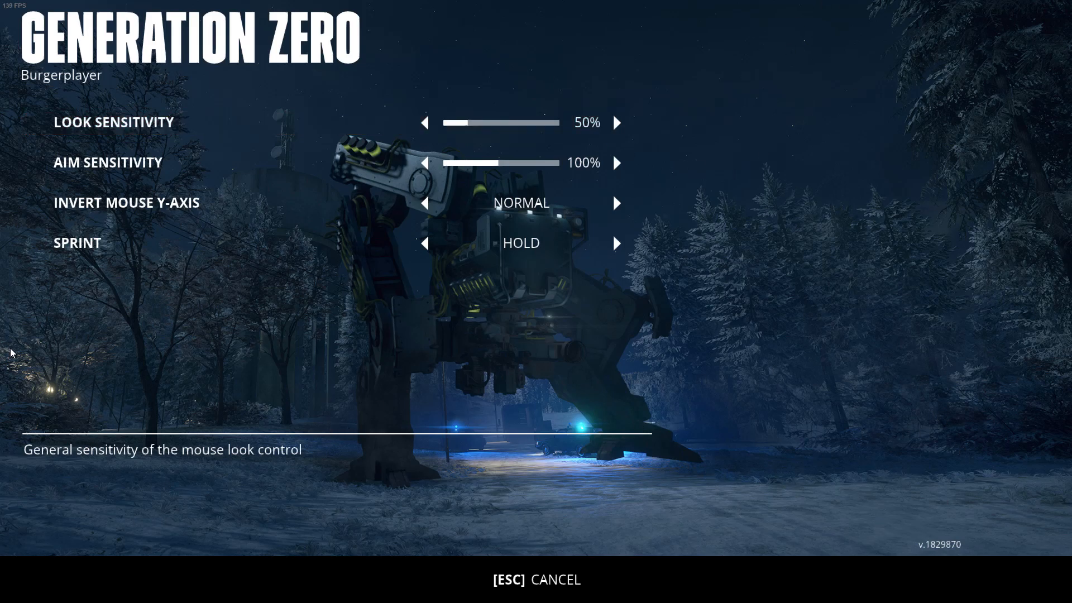
mouse_move(403, 363)
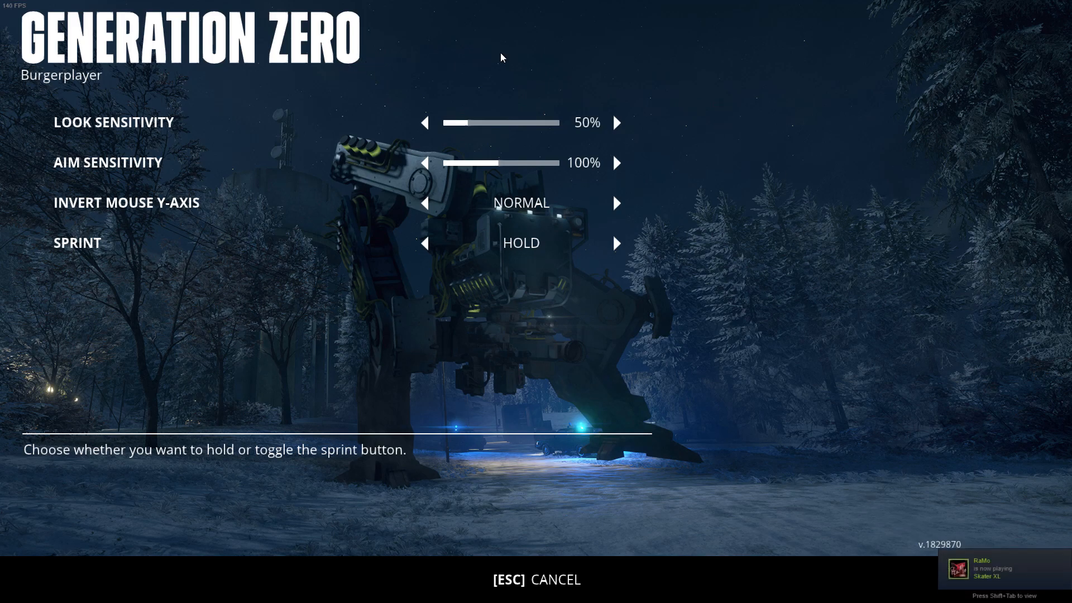
mouse_move(750, 139)
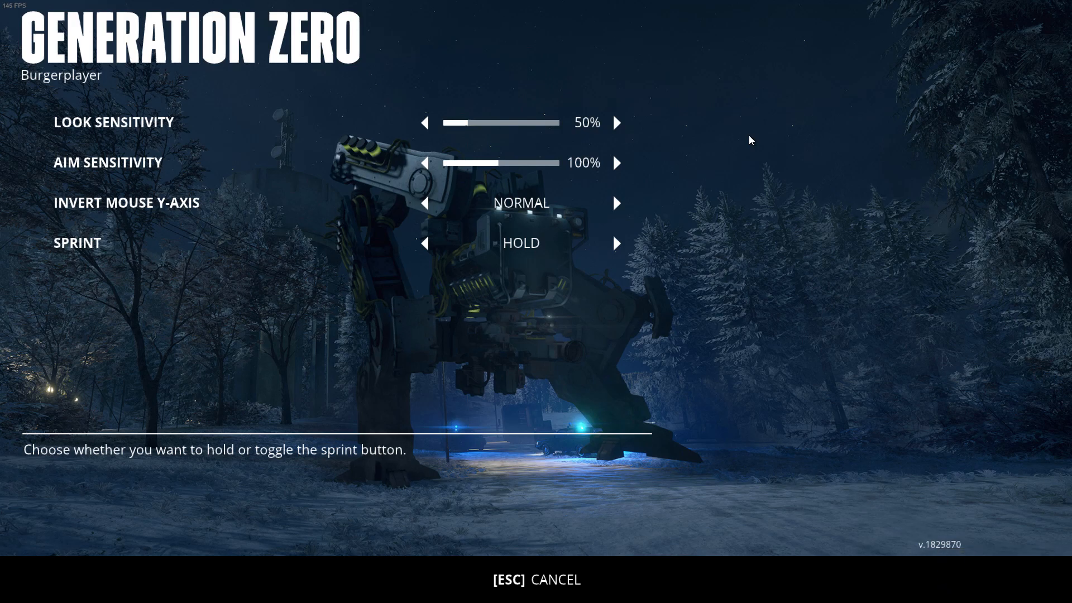
mouse_move(747, 149)
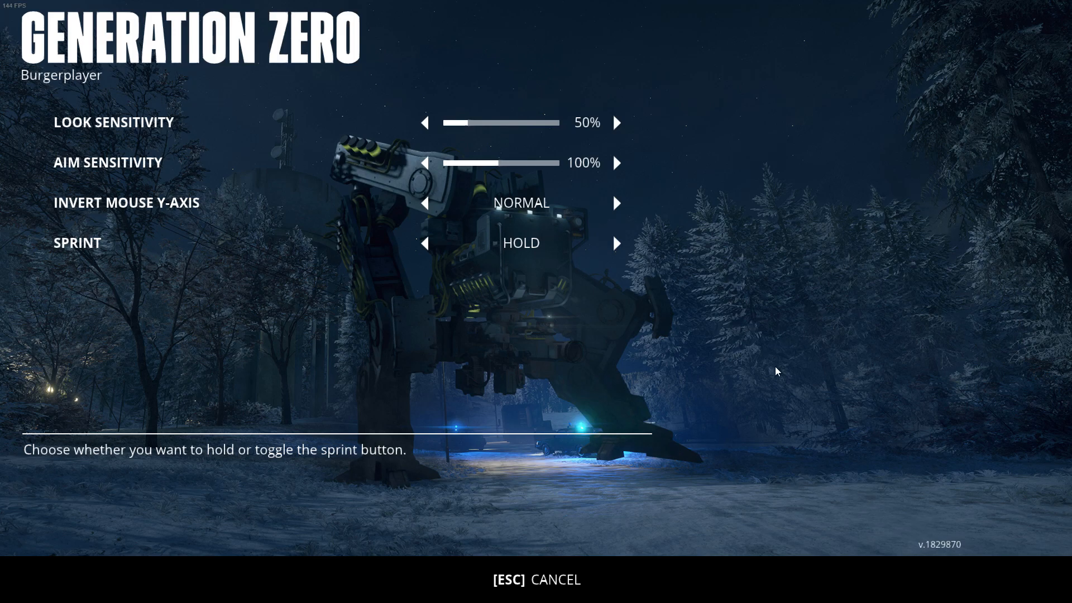
mouse_move(735, 342)
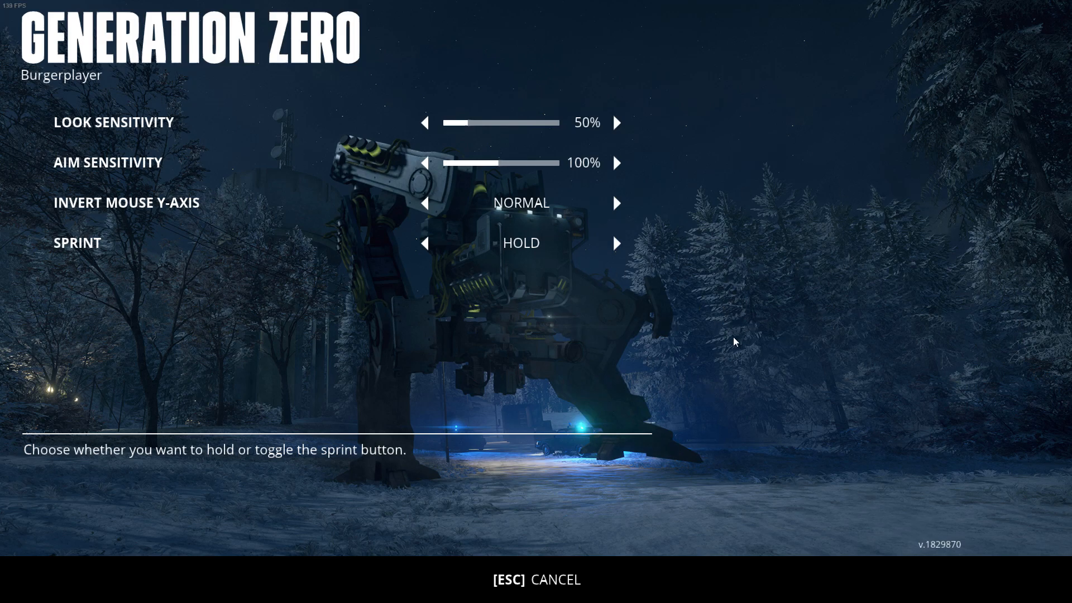
mouse_move(535, 383)
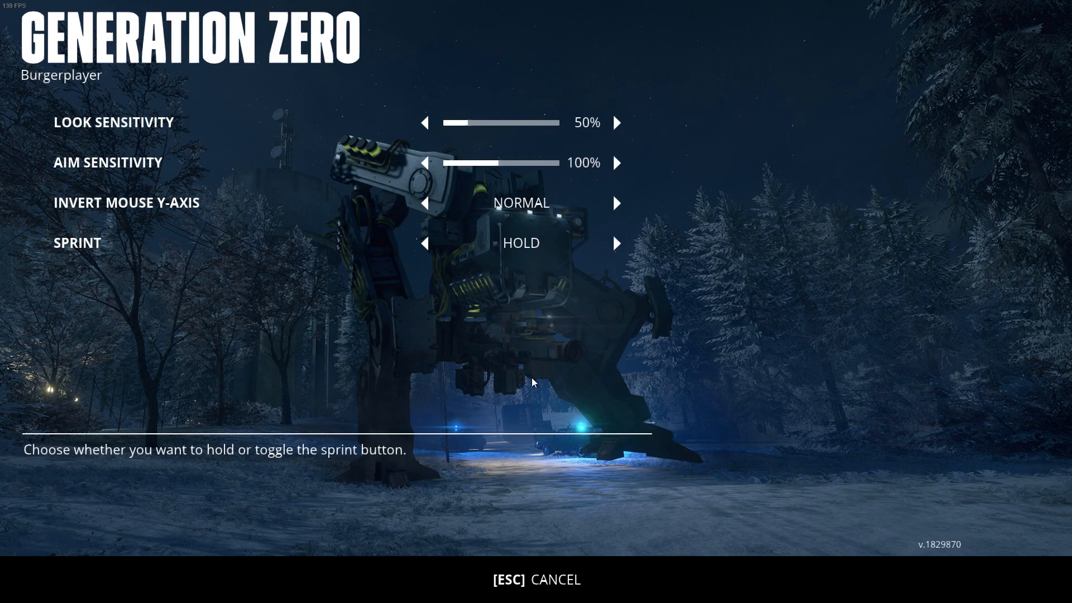
key("Escape")
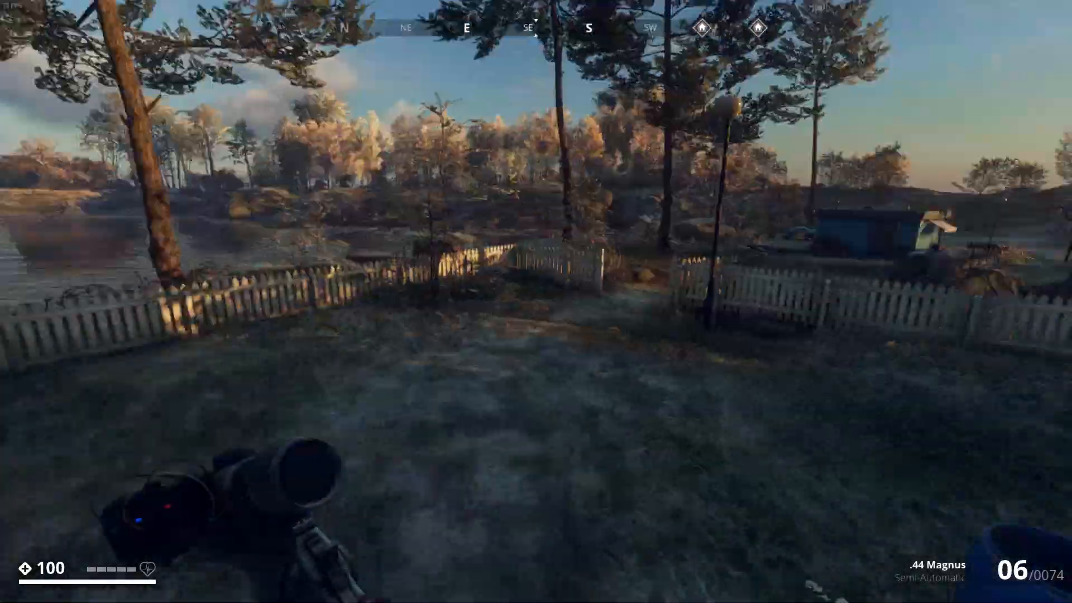
mouse_move(535, 301)
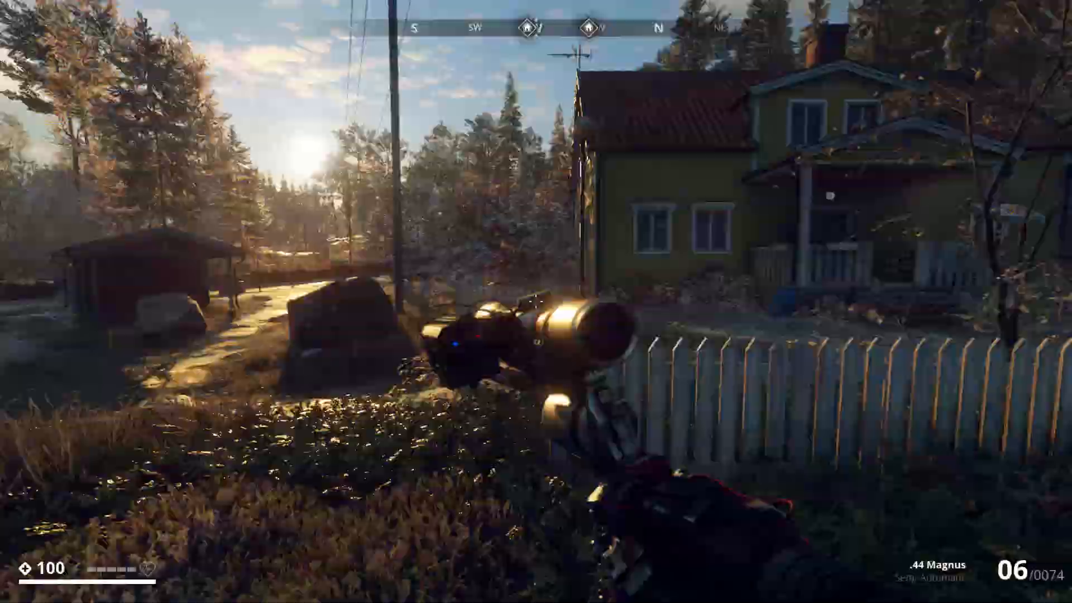
mouse_move(536, 301)
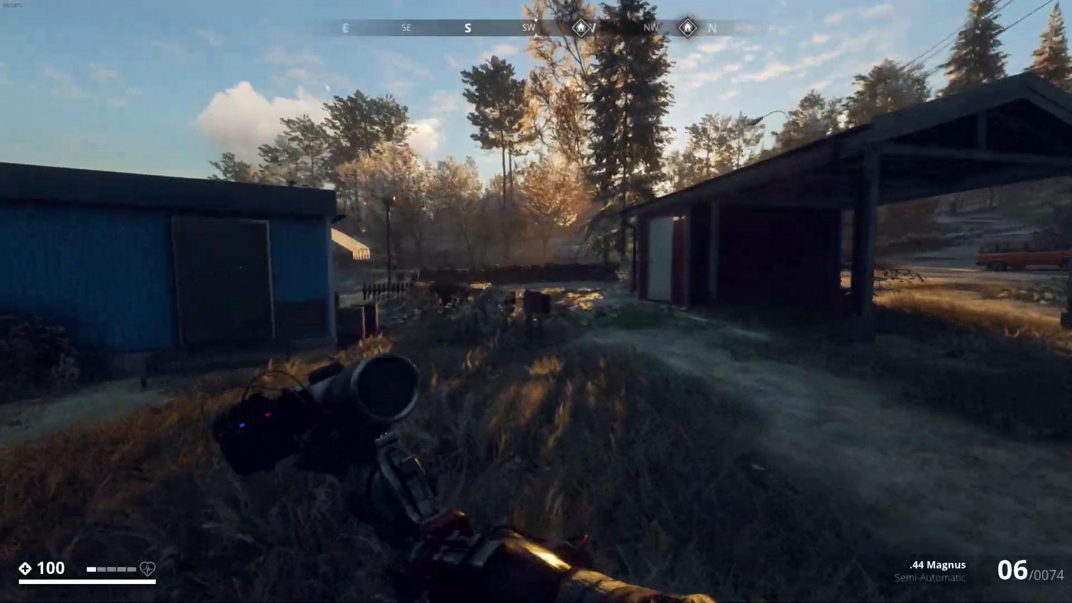
mouse_move(535, 301)
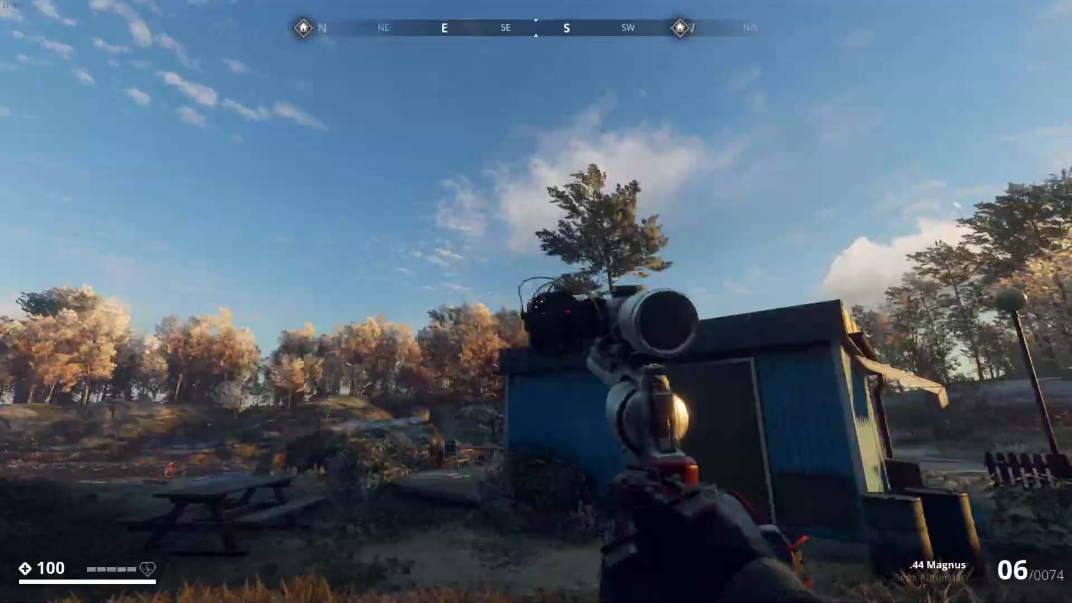